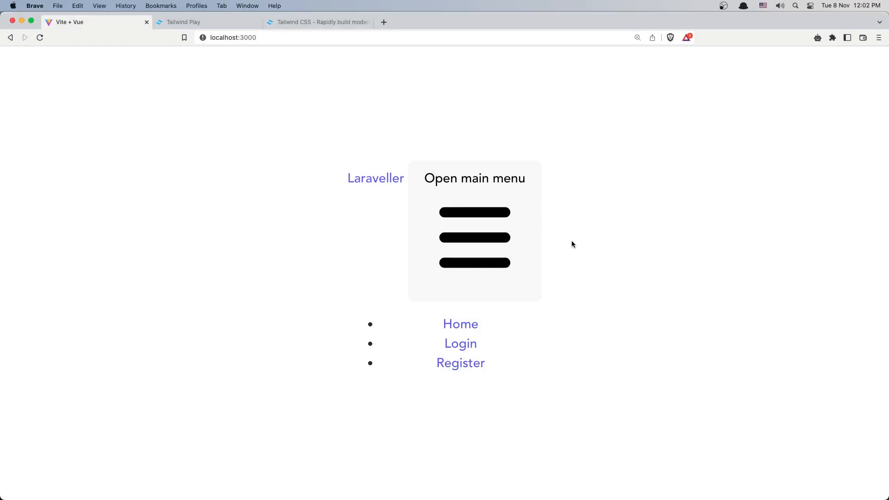
{"action": "mouse_move", "coordinate": [309, 119]}
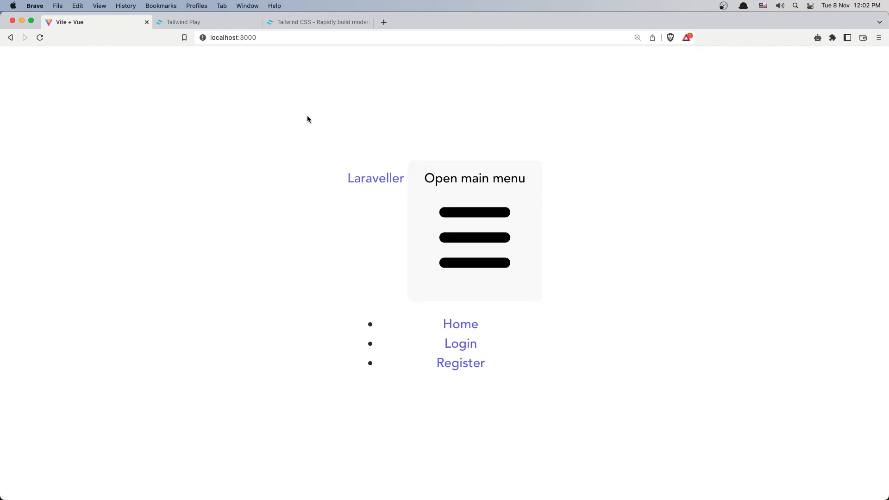
{"action": "mouse_move", "coordinate": [300, 42]}
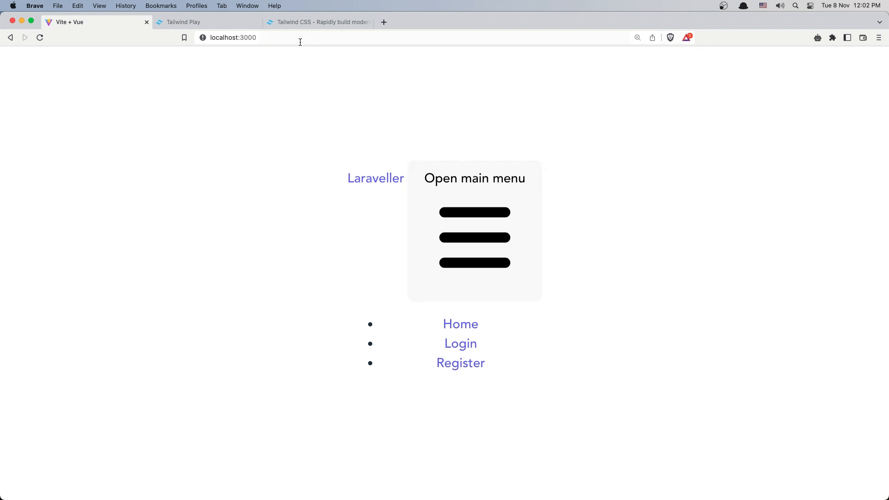
Step: Switch to the Tailwind Play login form example and select its Laraveller heading
{"action": "left_click", "coordinate": [183, 22]}
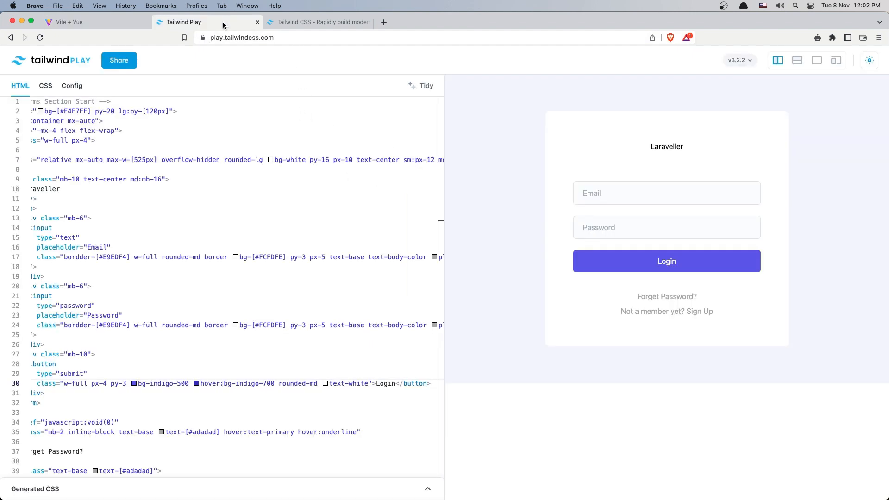
{"action": "double_click", "coordinate": [667, 147]}
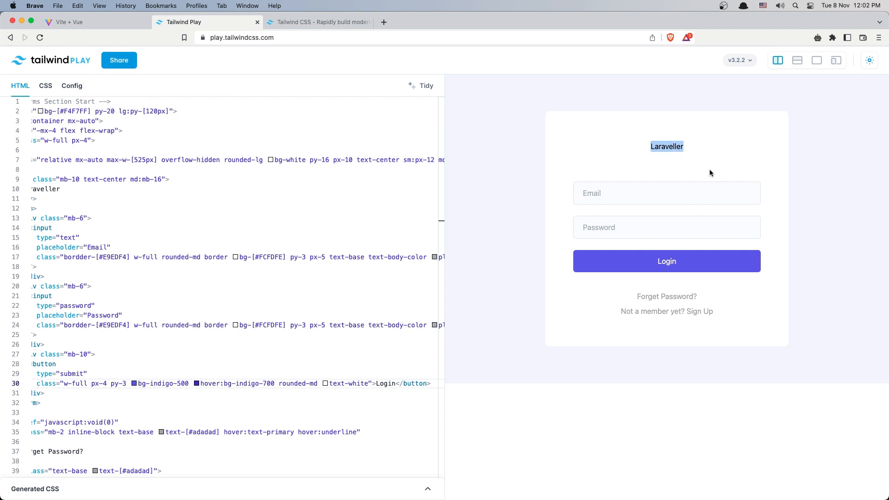
{"action": "mouse_move", "coordinate": [503, 133]}
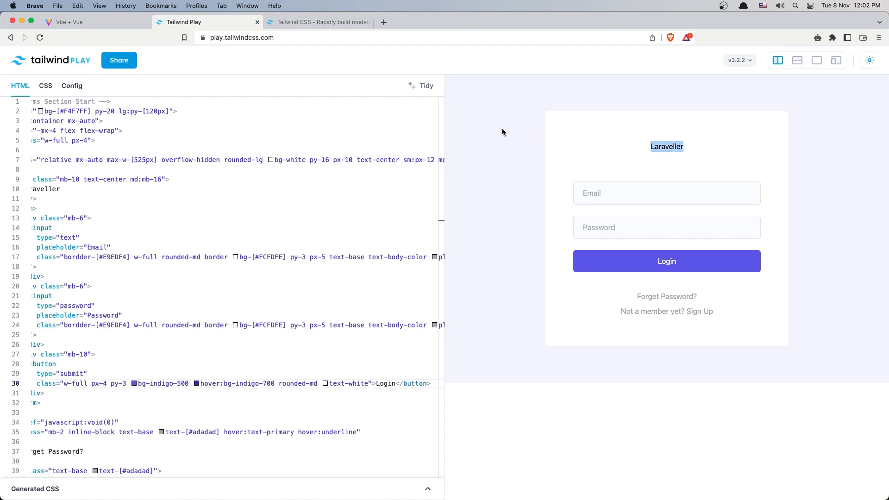
{"action": "mouse_move", "coordinate": [613, 170]}
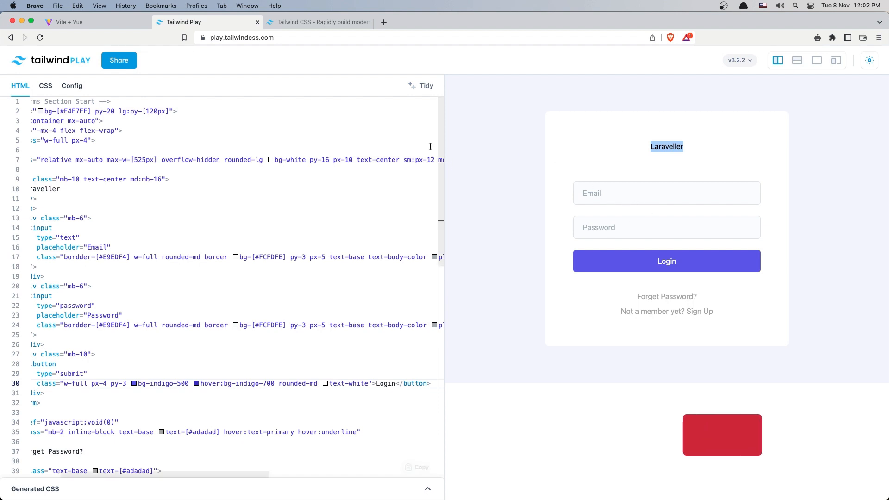
{"action": "mouse_move", "coordinate": [317, 22]}
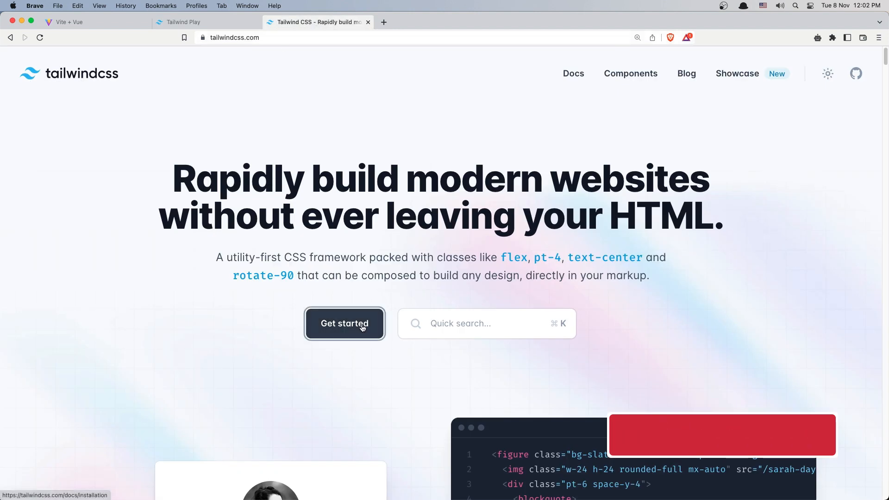
Step: Navigate the Tailwind docs through Get started and Framework Guides to Vite's Vue setup
{"action": "left_click", "coordinate": [344, 323]}
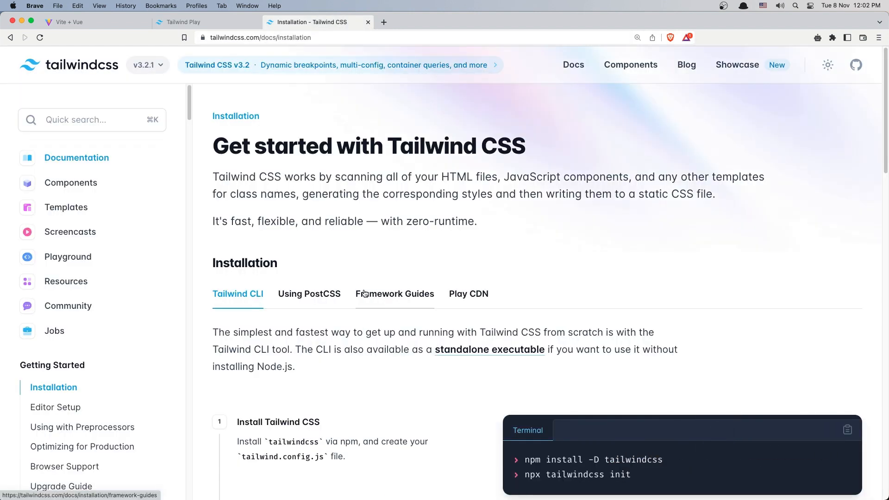
{"action": "left_click", "coordinate": [394, 293]}
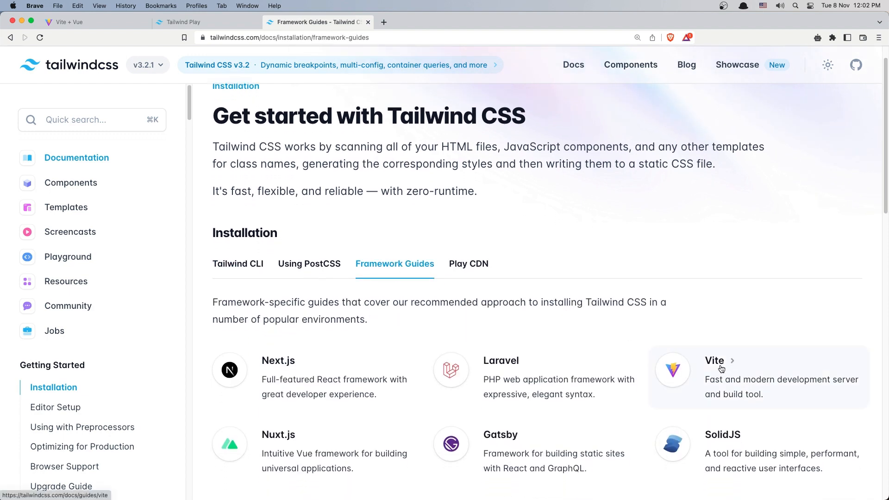
{"action": "left_click", "coordinate": [715, 361]}
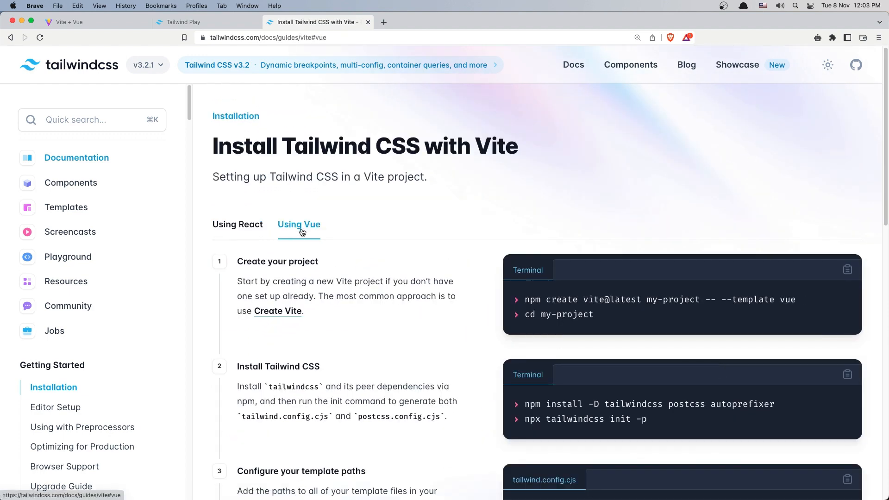
{"action": "scroll", "scroll_direction": "down", "scroll_amount": 3}
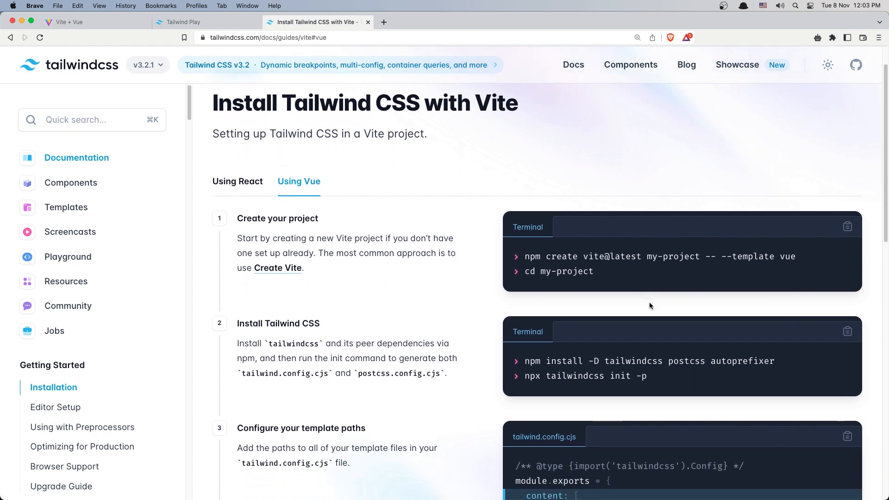
{"action": "scroll", "scroll_direction": "down", "scroll_amount": 3}
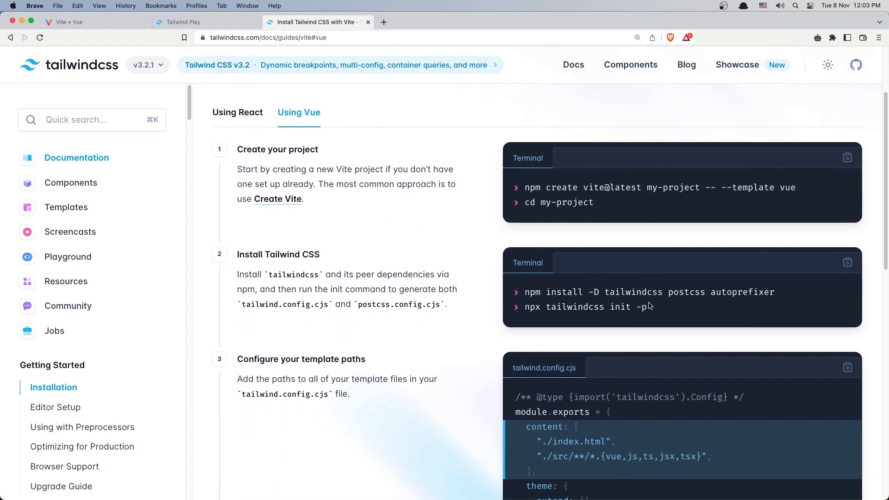
{"action": "mouse_move", "coordinate": [525, 291]}
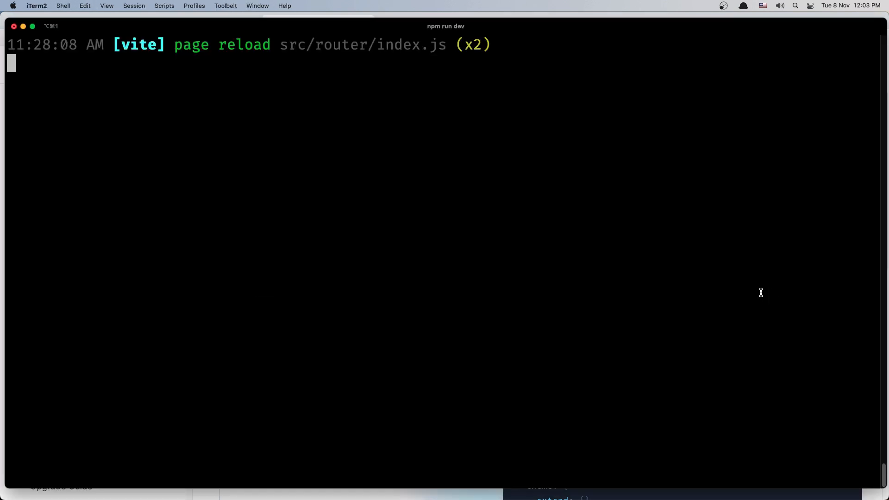
Step: Stop the Vite dev server and run npm install -D tailwindcss postcss autoprefixer
{"action": "key", "text": "ctrl+c"}
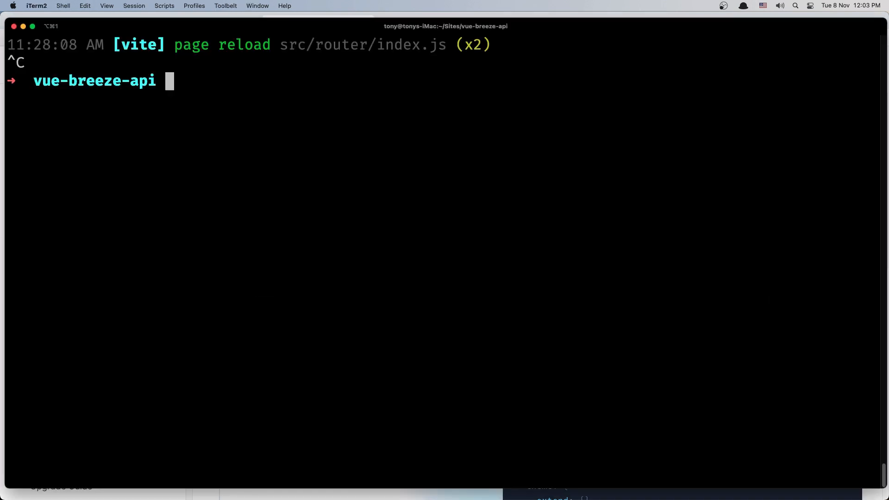
{"action": "type", "text": "npm install -D tailwindcss postcss autoprefixer"}
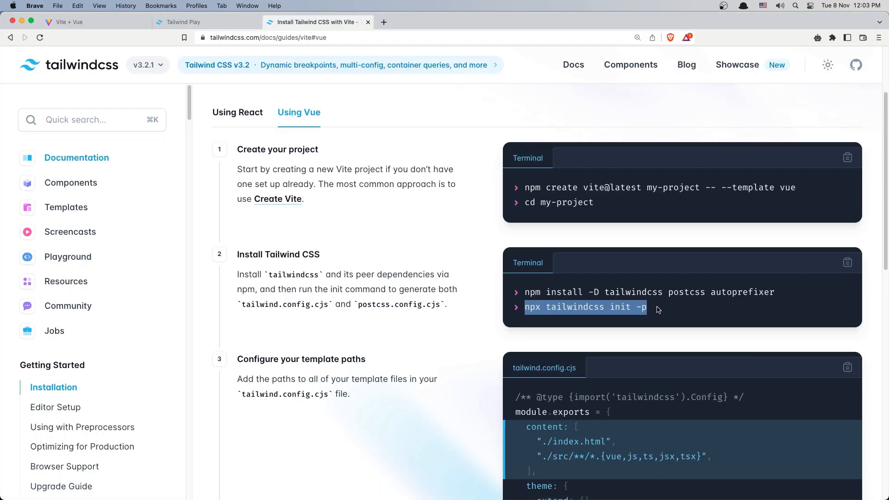
Step: Scroll to 'Configure your template paths' and copy the content array paths
{"action": "scroll", "scroll_direction": "down", "scroll_amount": 3}
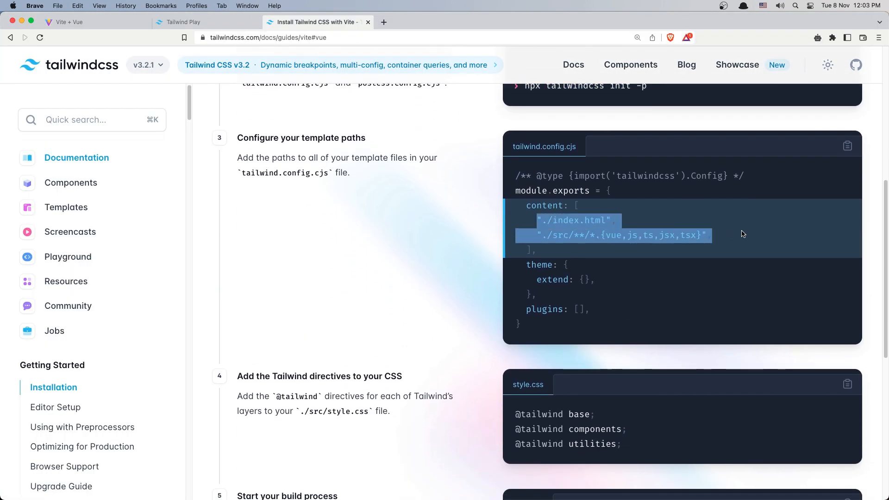
{"action": "mouse_move", "coordinate": [645, 244]}
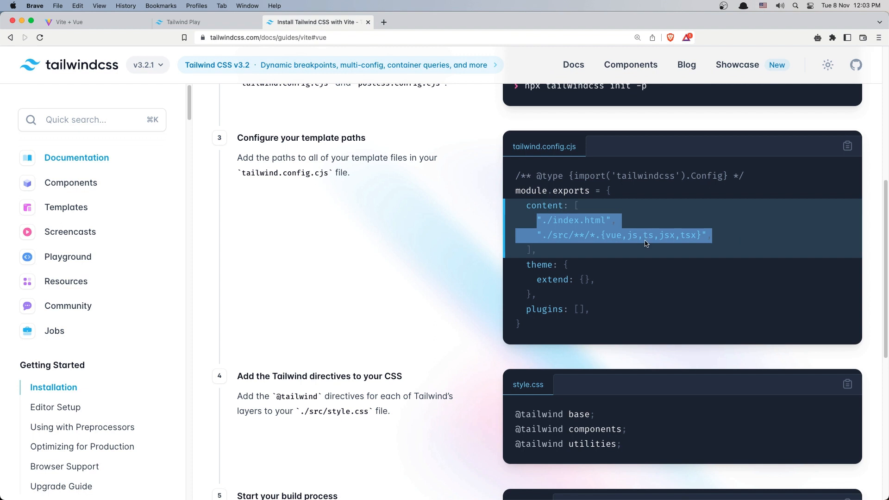
{"action": "mouse_move", "coordinate": [650, 245]}
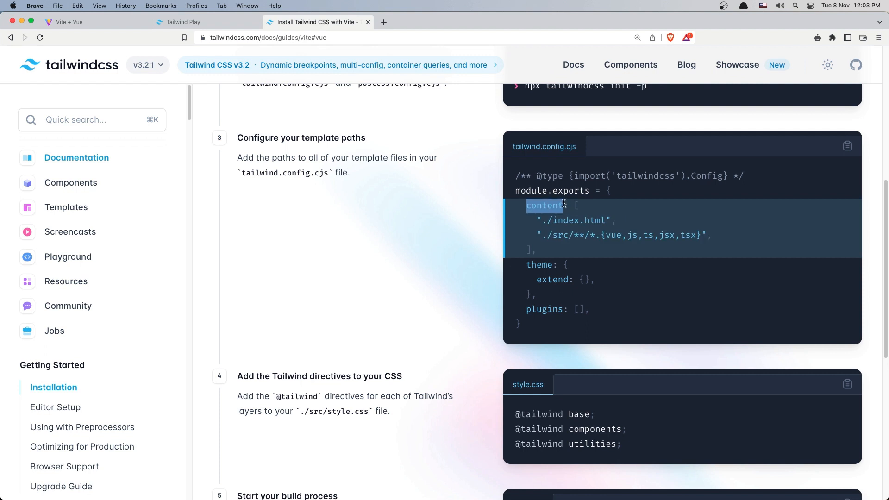
{"action": "mouse_move", "coordinate": [585, 171]}
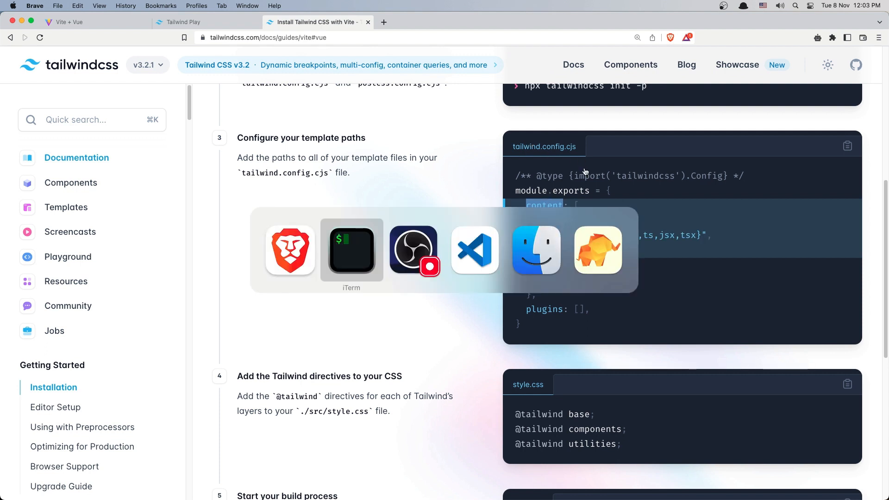
Step: Paste "./index.html" and "./src/**/*.{vue,js,ts,jsx,tsx}" into tailwind.config.cjs's content array
{"action": "left_click", "coordinate": [475, 250]}
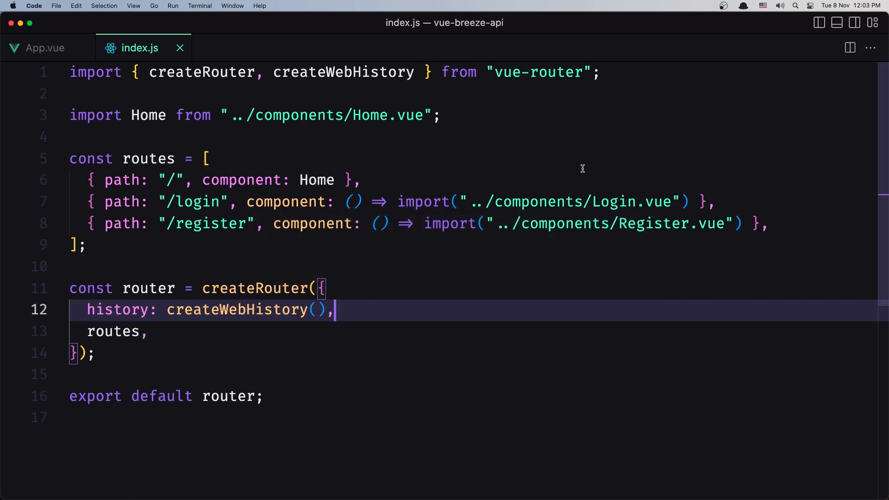
{"action": "left_click", "coordinate": [180, 47]}
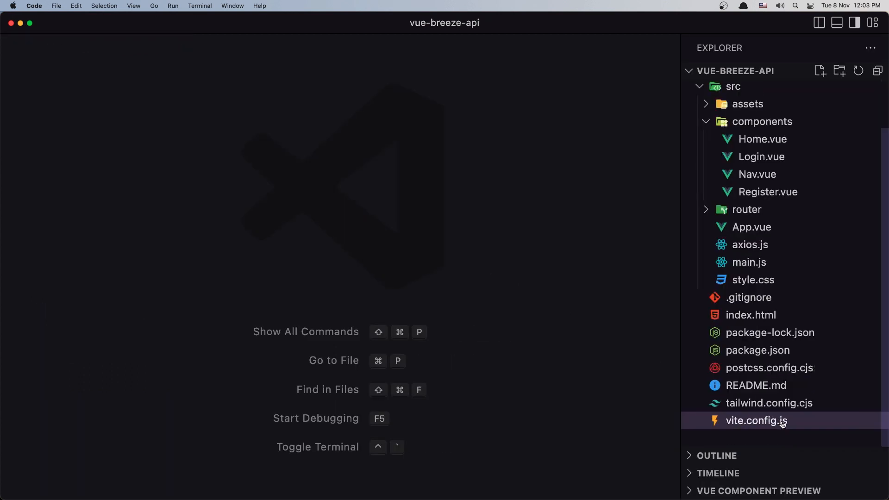
{"action": "left_click", "coordinate": [769, 403]}
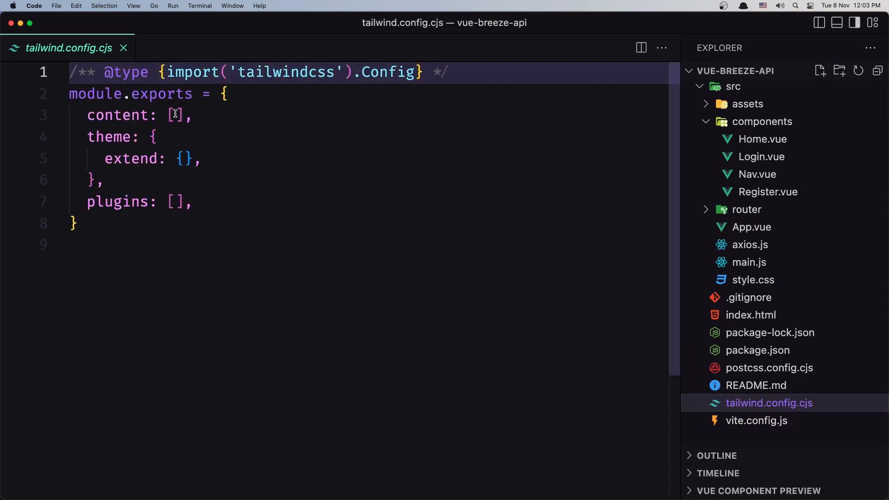
{"action": "type", "text": "\"./index.html\", \"./src/**/*.{vue,js,ts,jsx,tsx}\""}
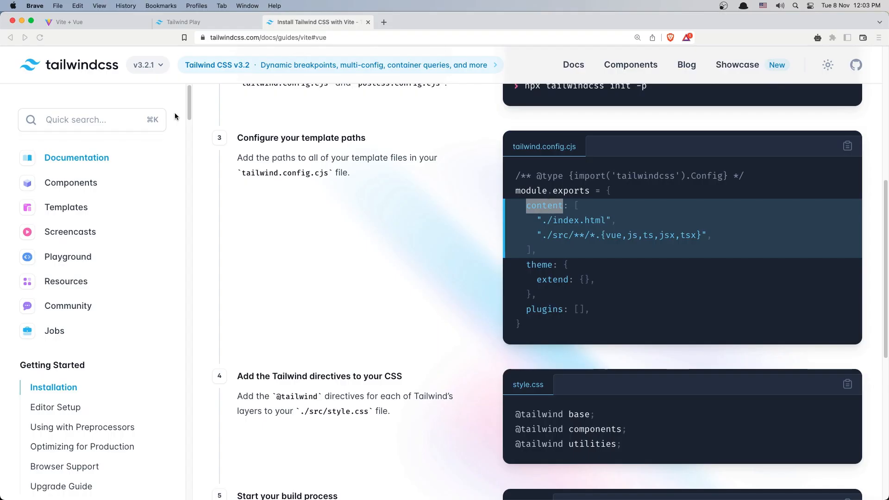
{"action": "scroll", "scroll_direction": "down", "scroll_amount": 3}
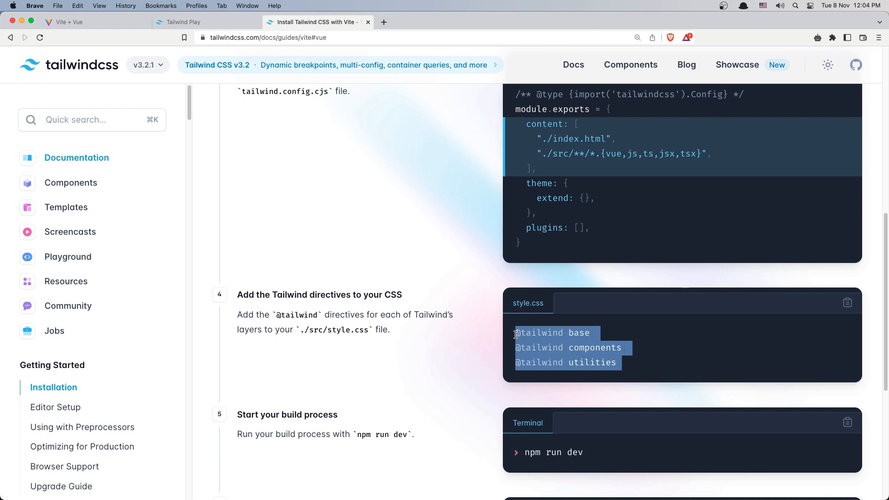
{"action": "mouse_move", "coordinate": [564, 336]}
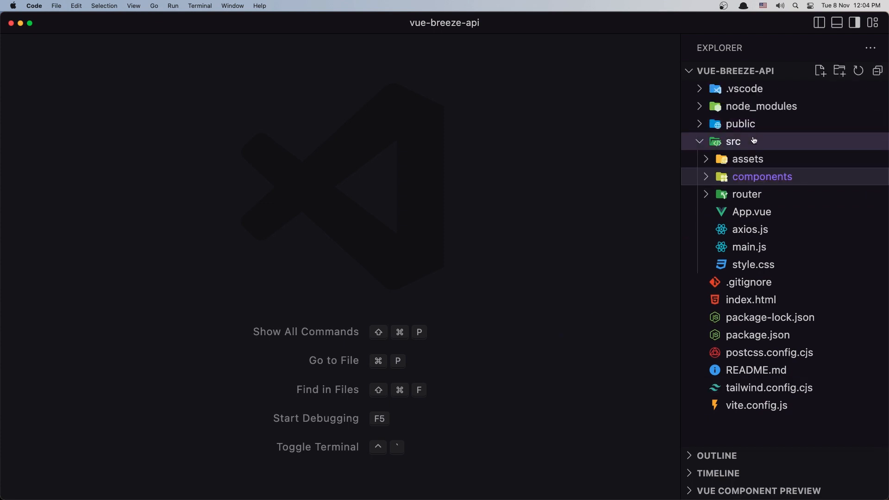
{"action": "left_click", "coordinate": [753, 265]}
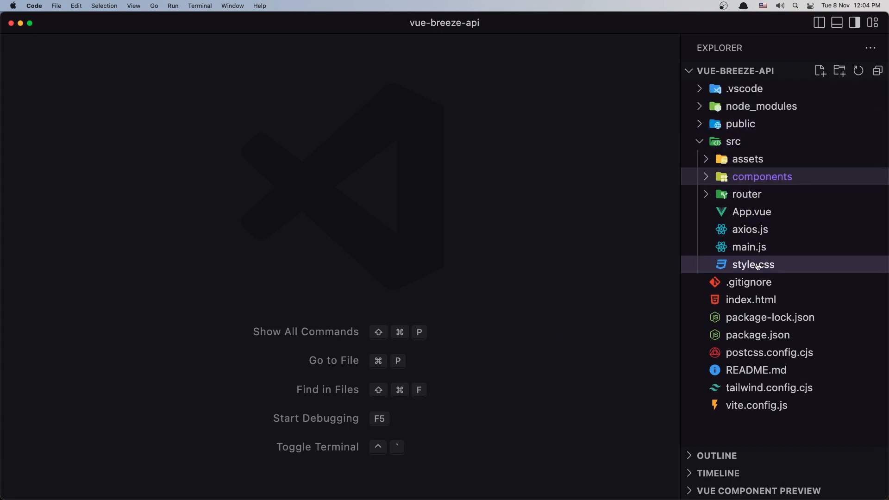
{"action": "left_click", "coordinate": [753, 264]}
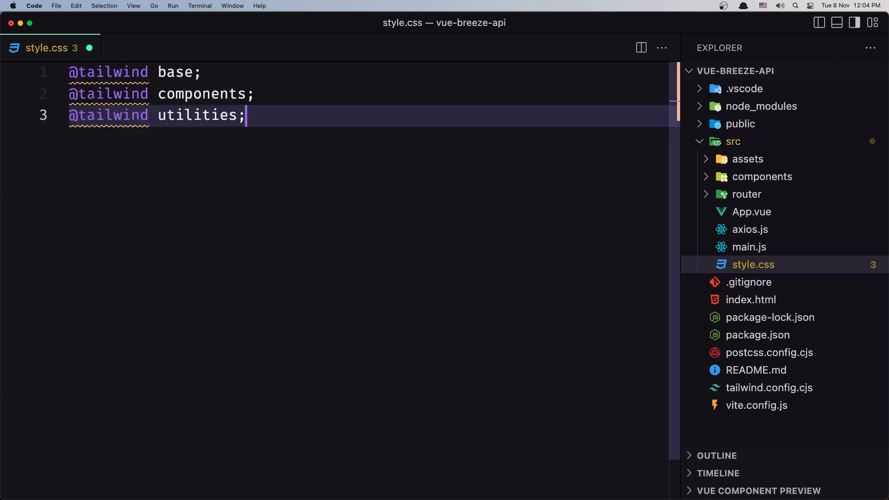
{"action": "mouse_move", "coordinate": [237, 182]}
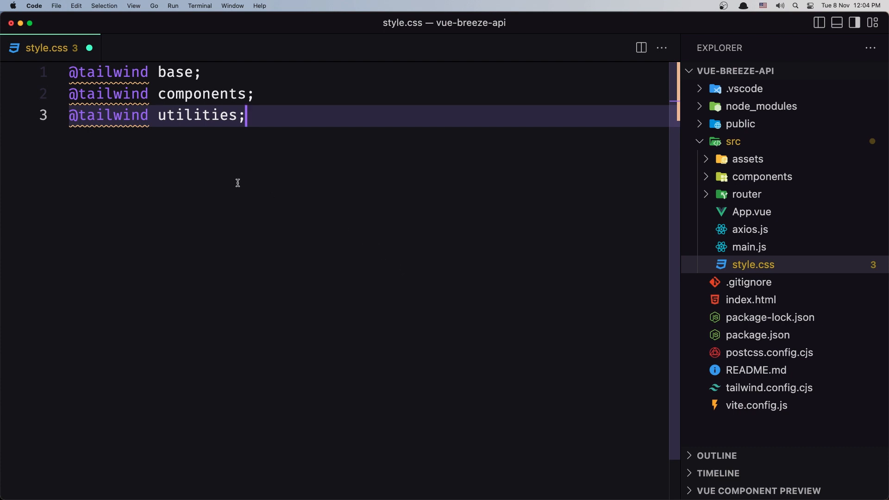
{"action": "left_click", "coordinate": [203, 72]}
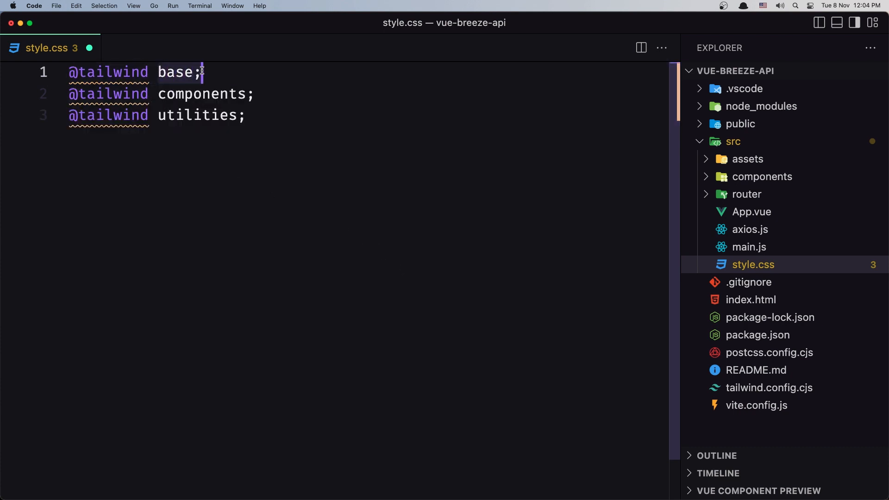
{"action": "left_click", "coordinate": [244, 115]}
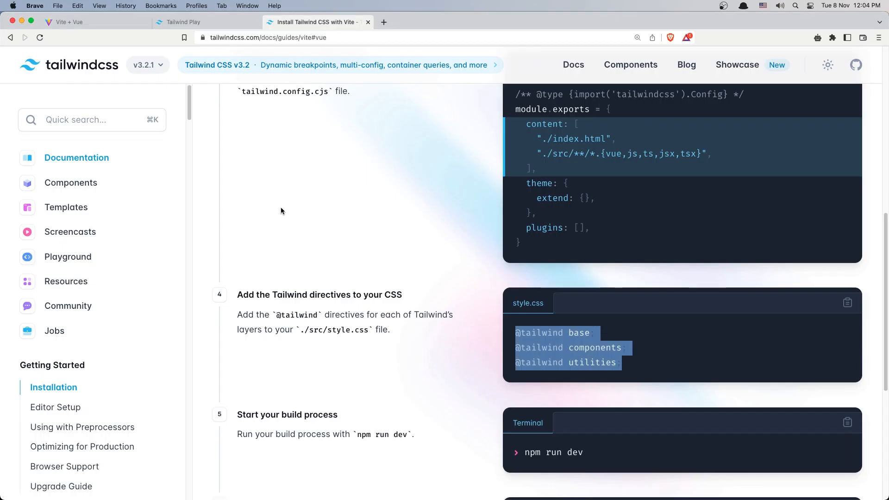
{"action": "scroll", "scroll_direction": "down", "scroll_amount": 3}
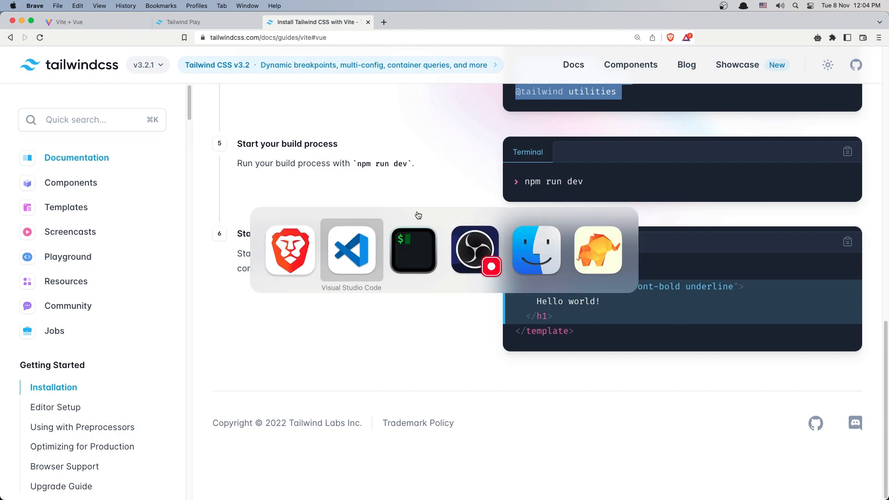
{"action": "left_click", "coordinate": [412, 250]}
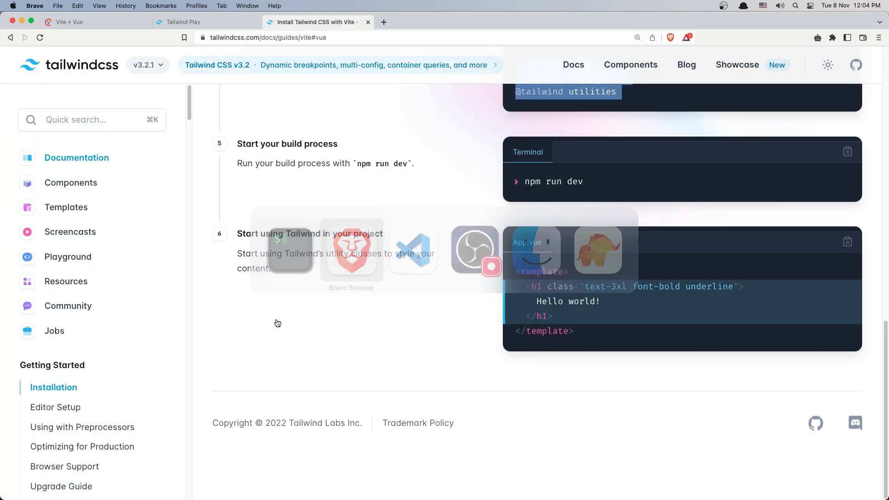
Step: Check the Laraveller navbar in the Vite + Vue tab and clear the DevTools console
{"action": "left_click", "coordinate": [71, 22]}
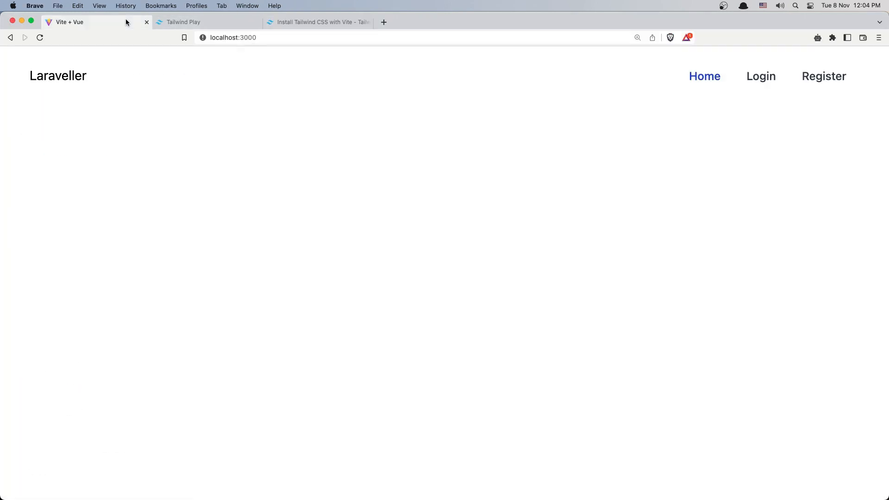
{"action": "mouse_move", "coordinate": [583, 170]}
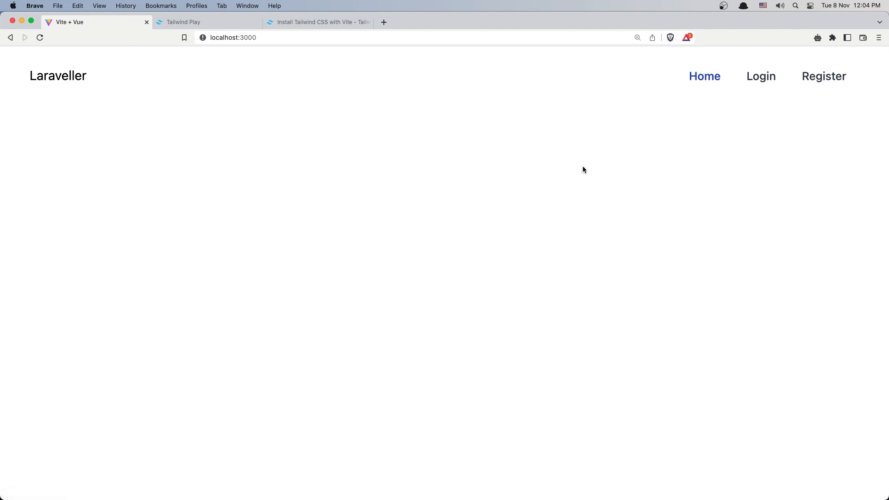
{"action": "mouse_move", "coordinate": [761, 76]}
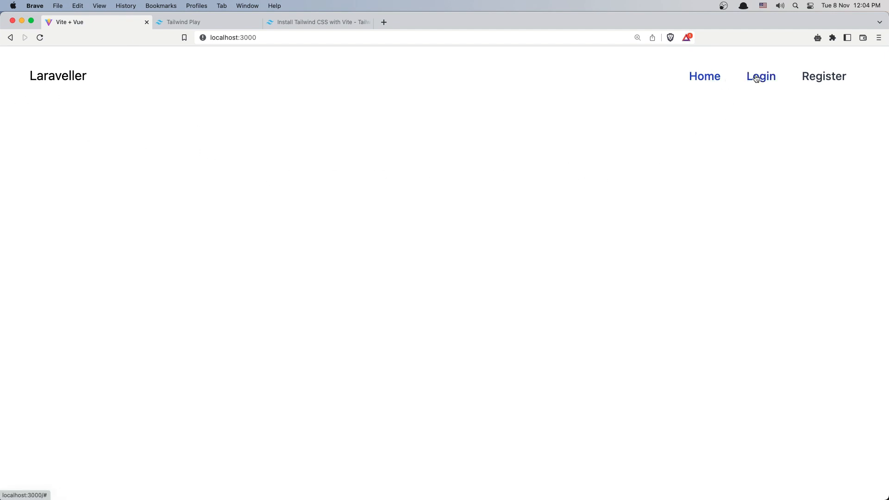
{"action": "mouse_move", "coordinate": [773, 84]}
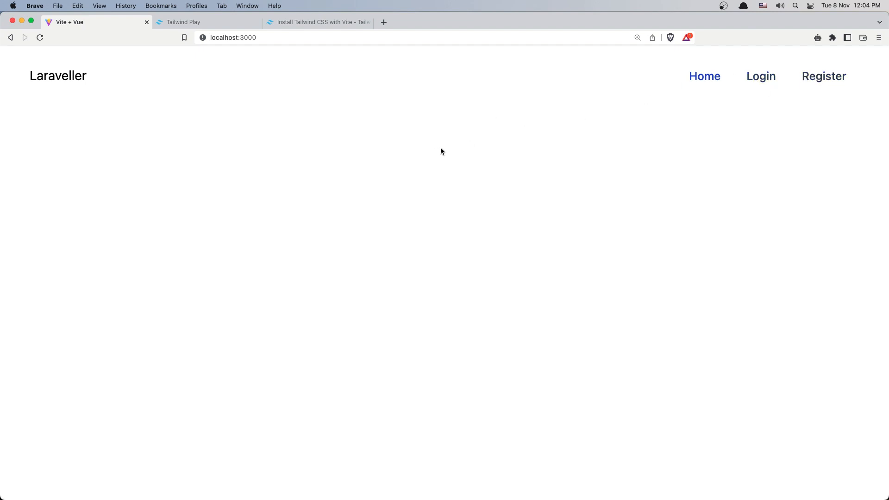
{"action": "mouse_move", "coordinate": [470, 282]}
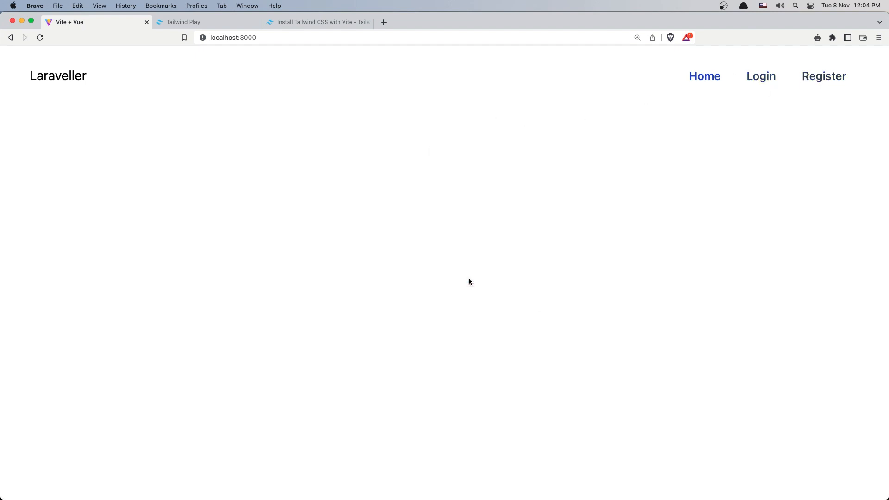
{"action": "key", "text": "F12"}
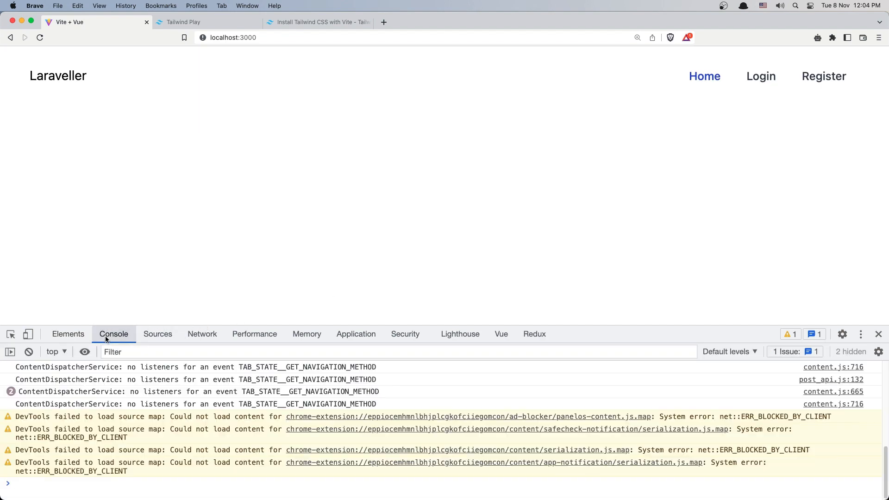
{"action": "left_click", "coordinate": [28, 351]}
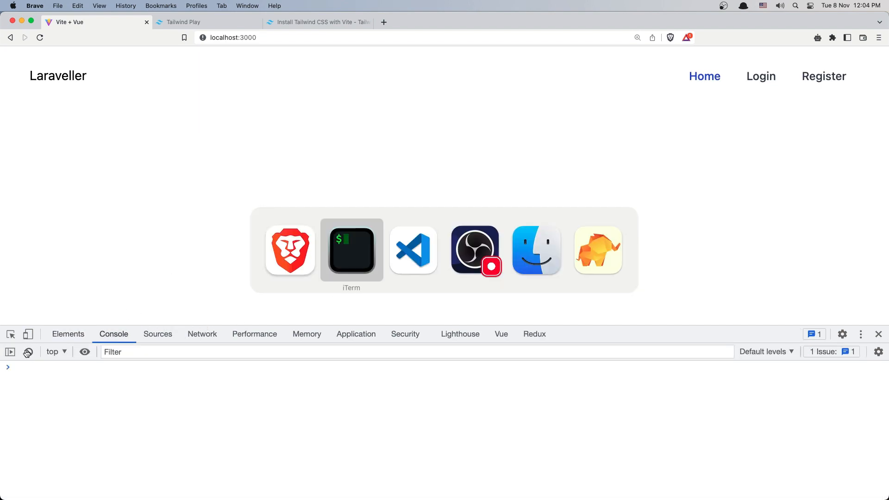
{"action": "left_click", "coordinate": [413, 250]}
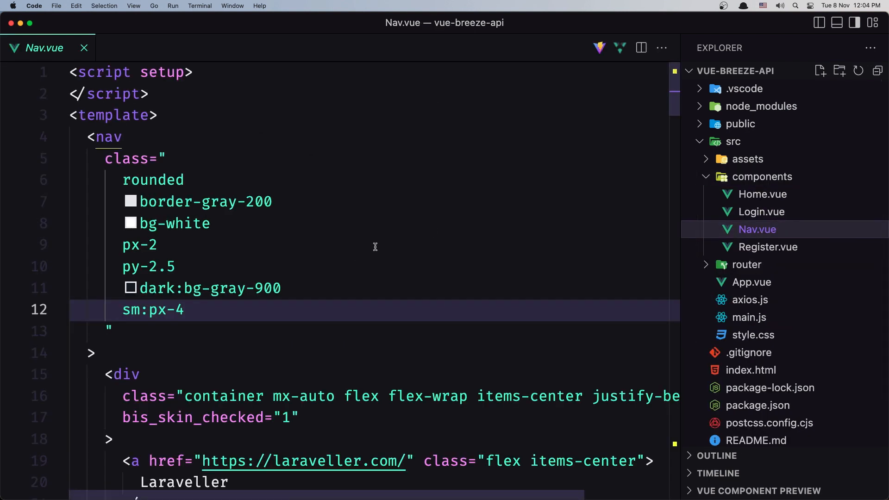
Step: Scroll to the Home anchor in Nav.vue and replace it with a router-link
{"action": "scroll", "scroll_direction": "down", "scroll_amount": 3}
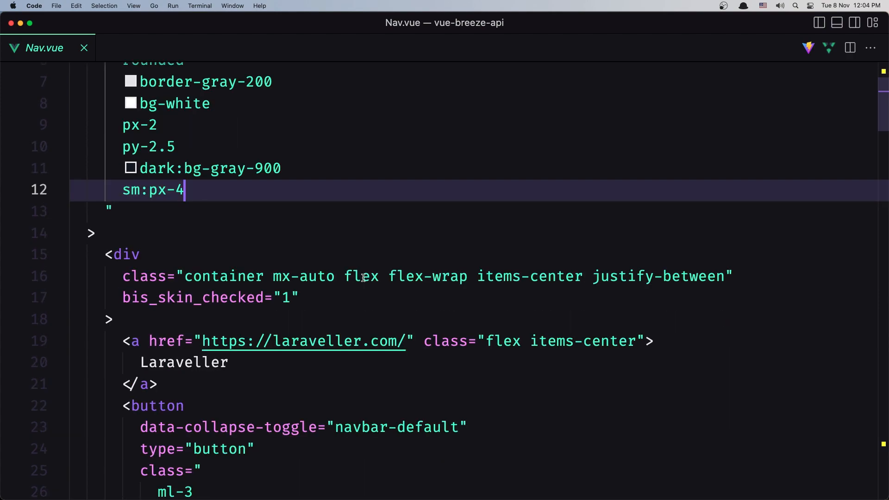
{"action": "scroll", "scroll_direction": "down", "scroll_amount": 3}
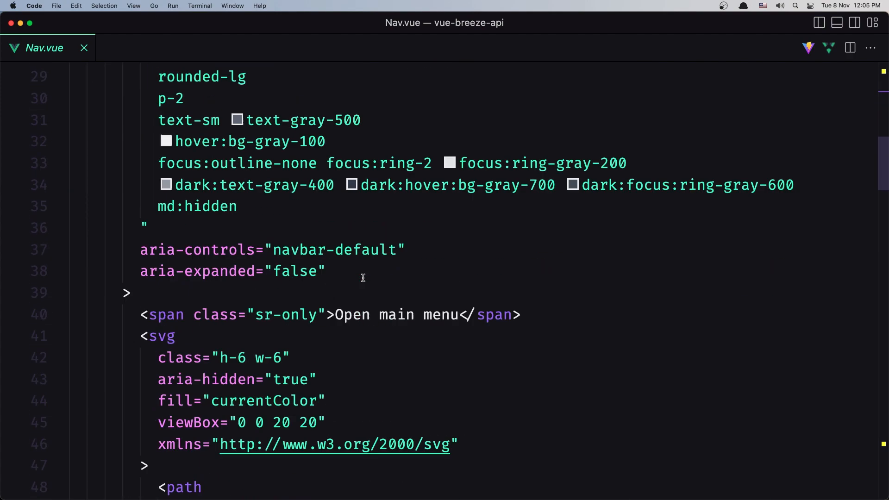
{"action": "scroll", "scroll_direction": "down", "scroll_amount": 3}
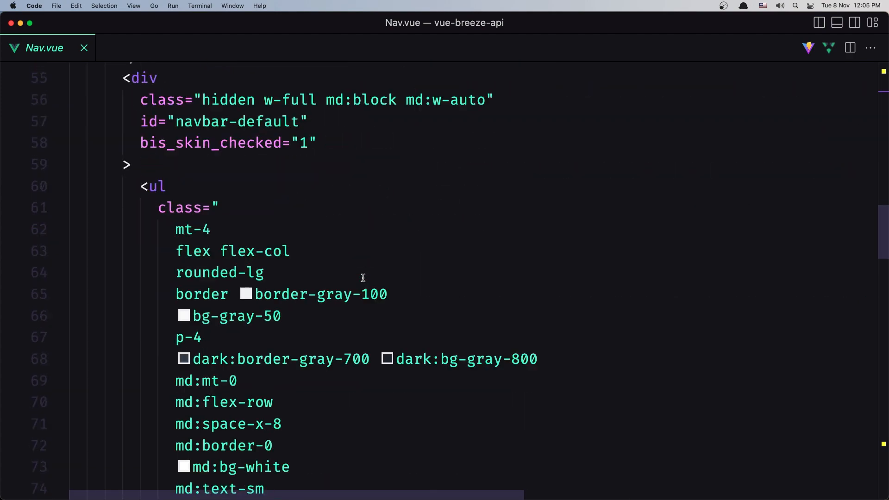
{"action": "scroll", "scroll_direction": "down", "scroll_amount": 3}
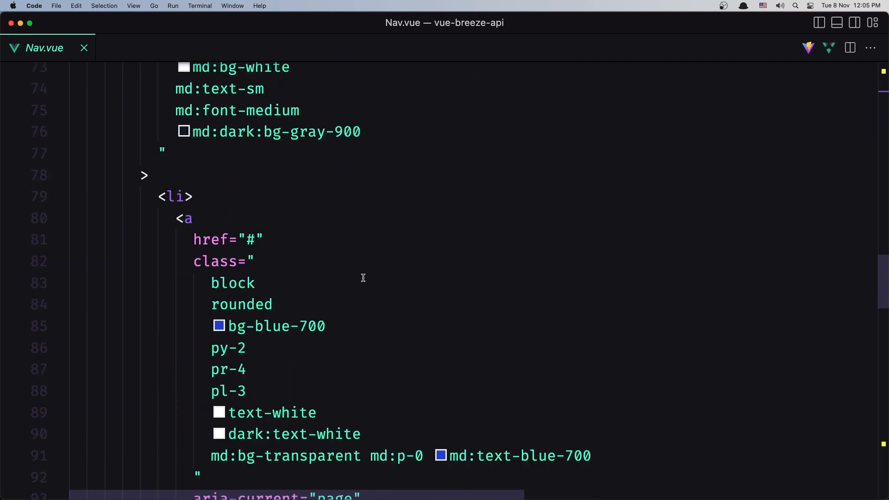
{"action": "mouse_move", "coordinate": [187, 138]}
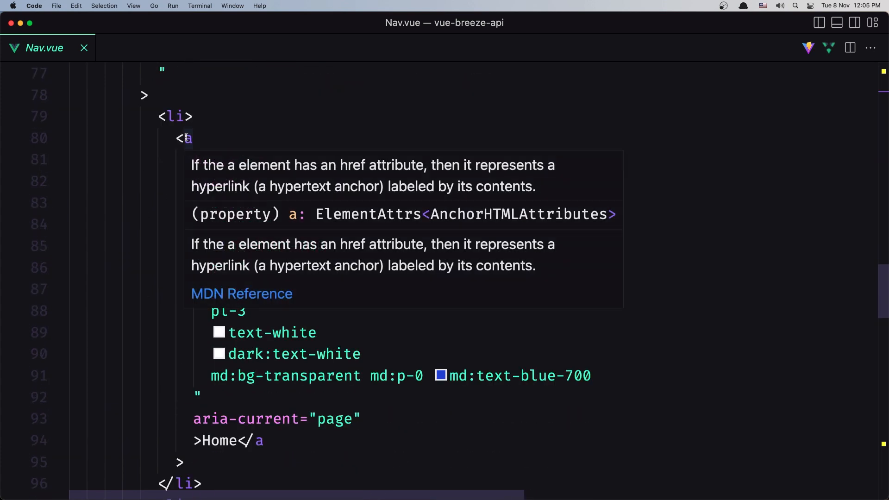
{"action": "type", "text": "href=\"#\""}
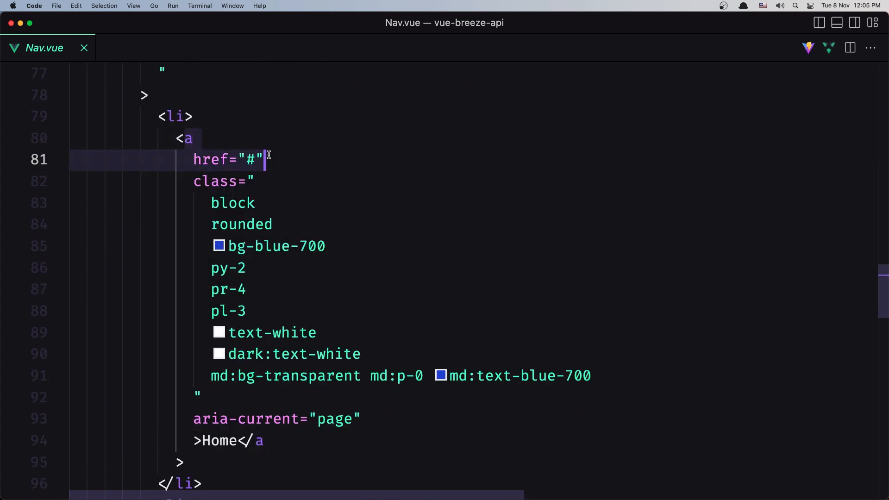
{"action": "type", "text": "Ro"}
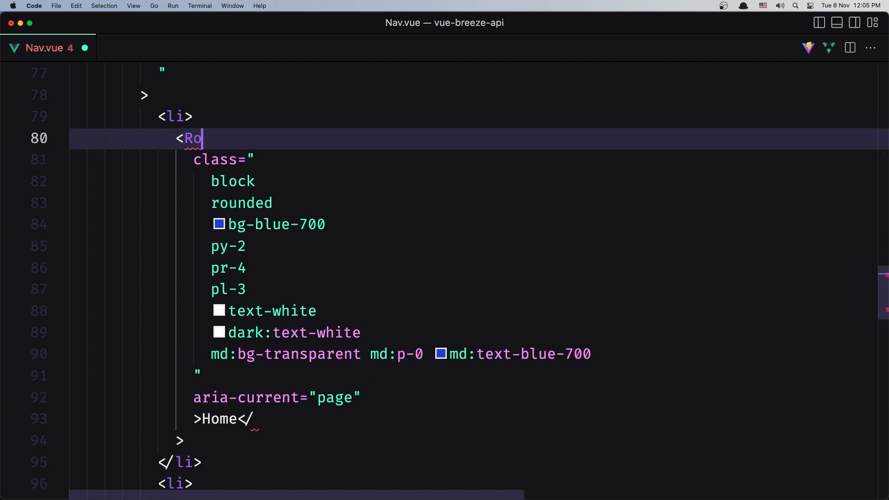
{"action": "type", "text": "uter-link"}
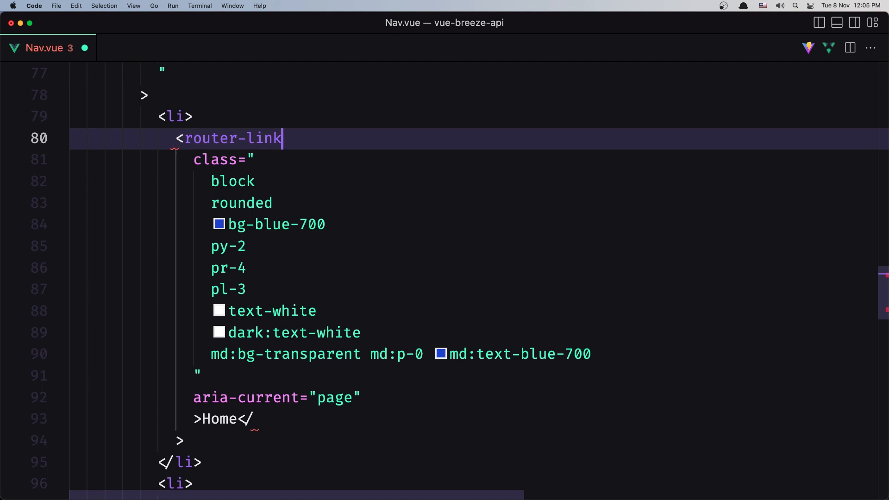
Step: Bind the router-link's :to to {name: 'Home'}
{"action": "type", "text": "to=\"\""}
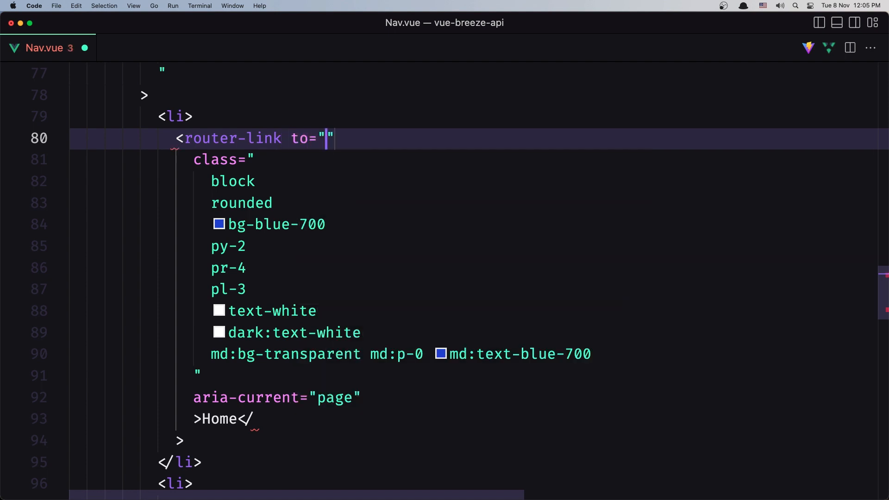
{"action": "type", "text": "/"}
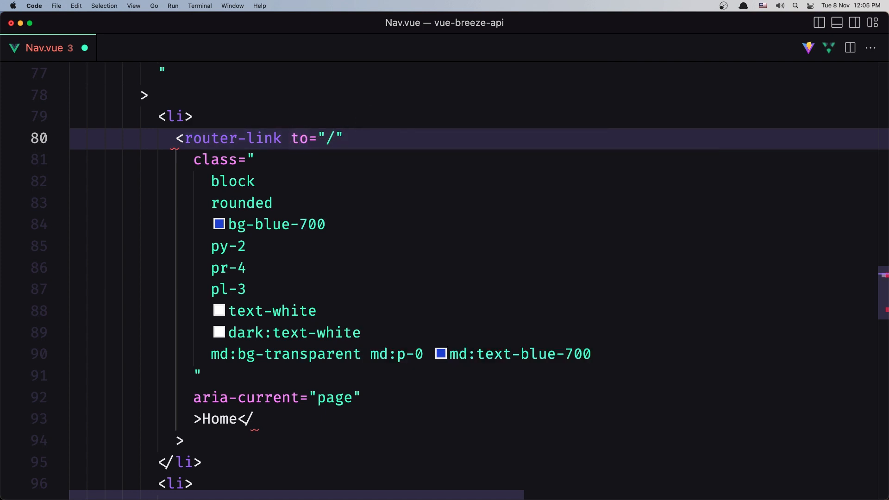
{"action": "type", "text": ":"}
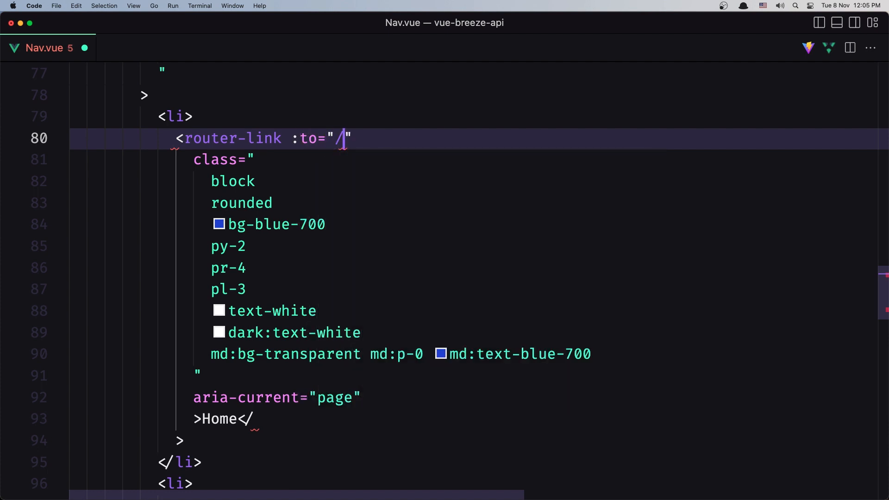
{"action": "type", "text": "{}"}
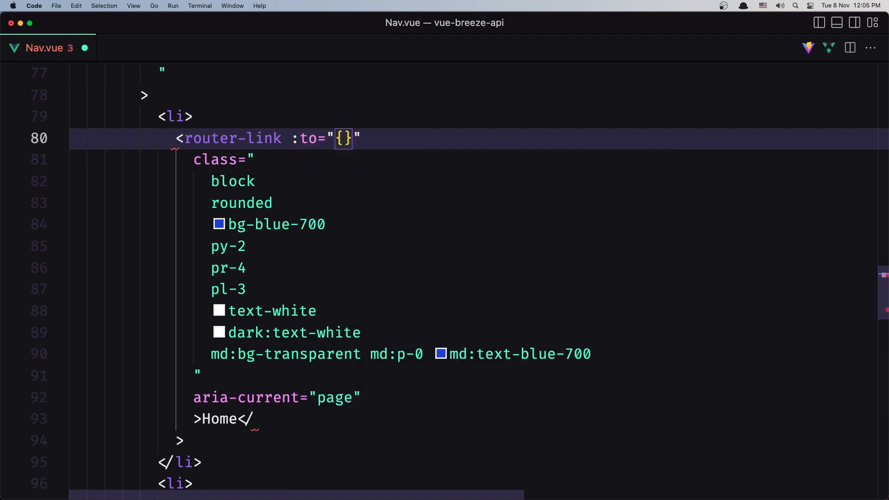
{"action": "type", "text": "name: '"}
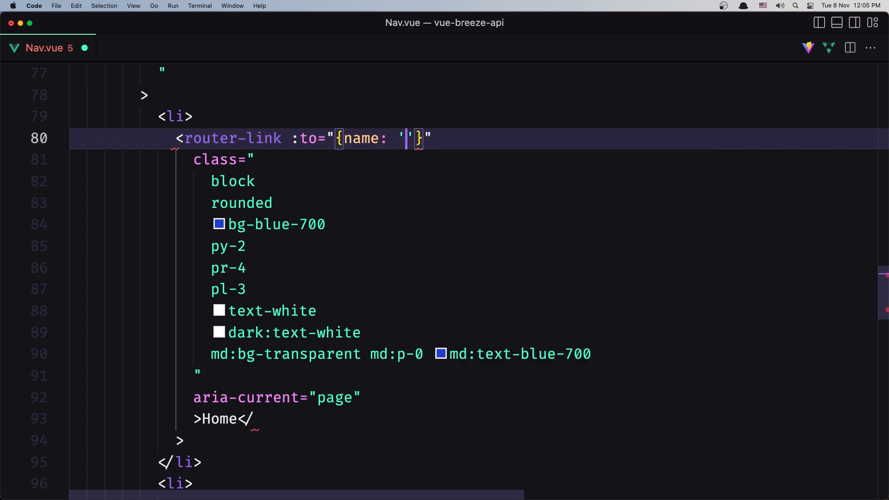
{"action": "type", "text": "Home"}
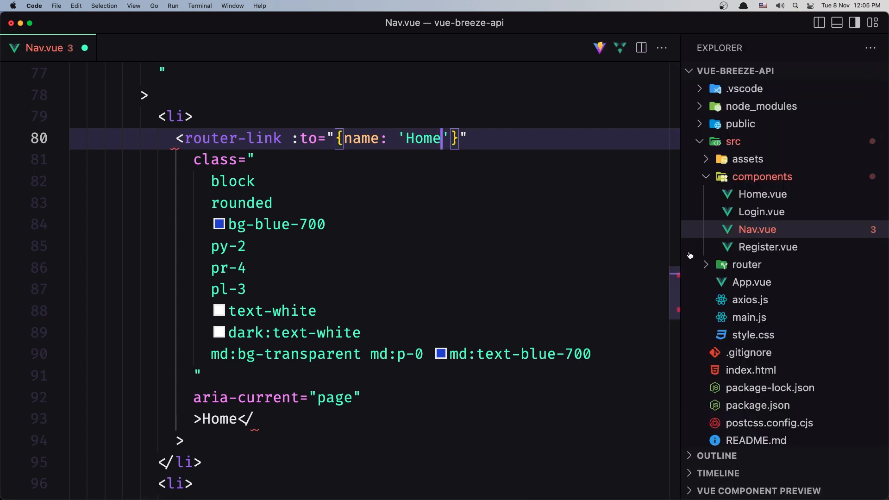
Step: Add name: "Home", "Login" and "Register" to the route objects in router/index.js and save
{"action": "left_click", "coordinate": [755, 282]}
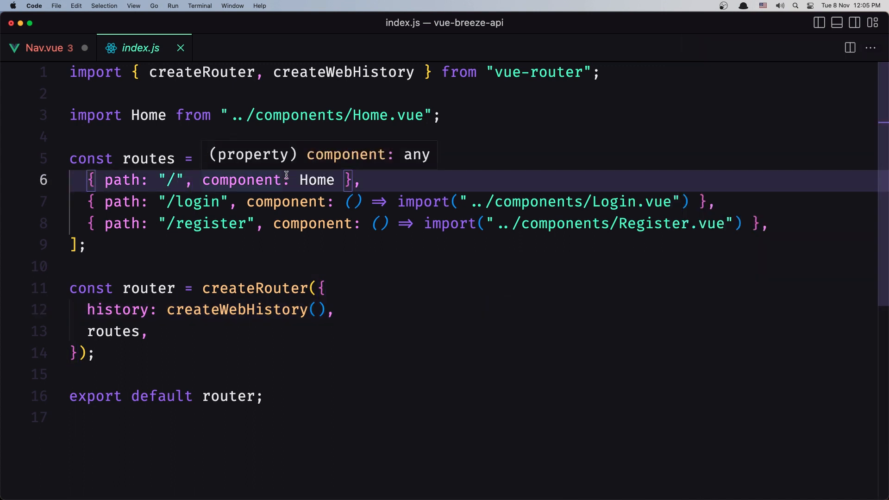
{"action": "type", "text": "name: '"}
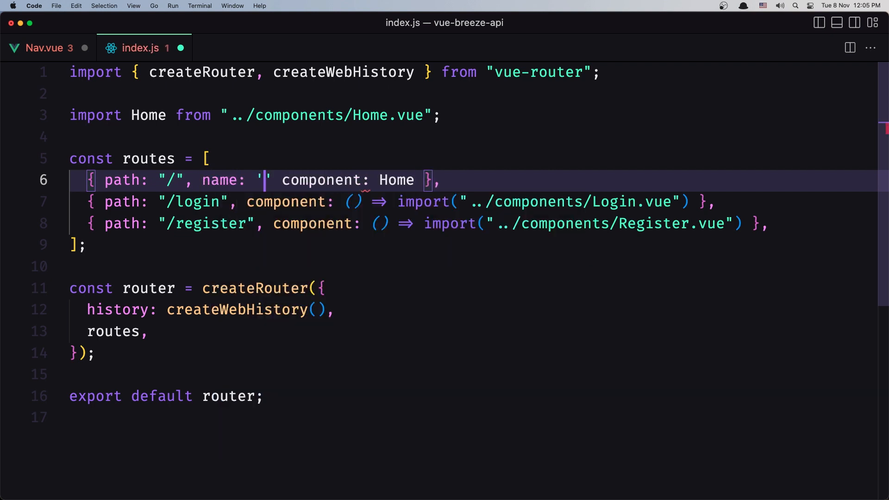
{"action": "type", "text": "Home"}
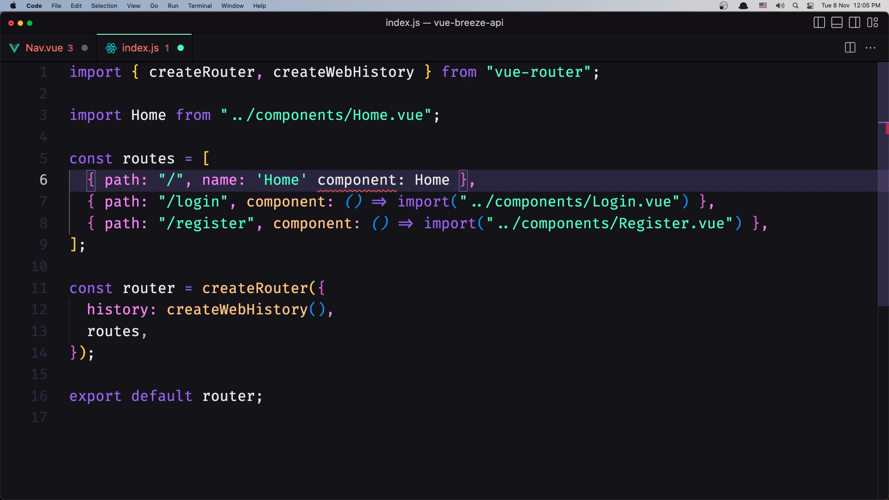
{"action": "type", "text": ","}
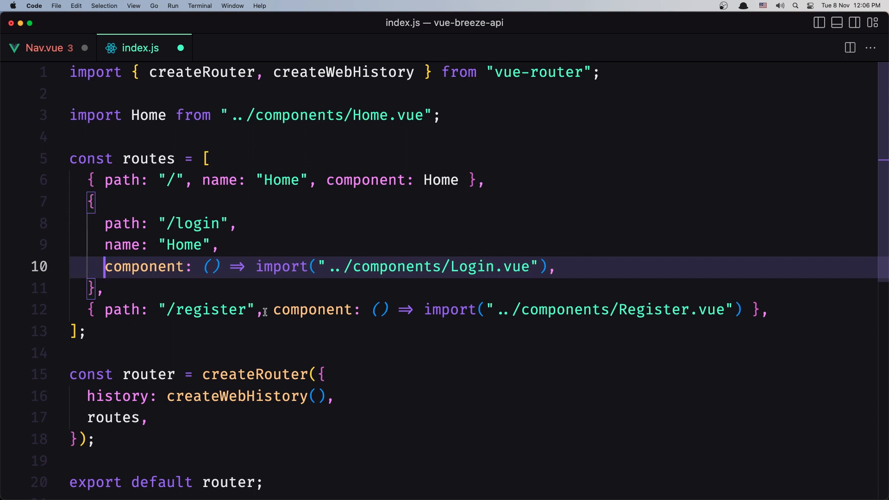
{"action": "left_click", "coordinate": [272, 310]}
{"action": "type", "text": "name: \"Home\","}
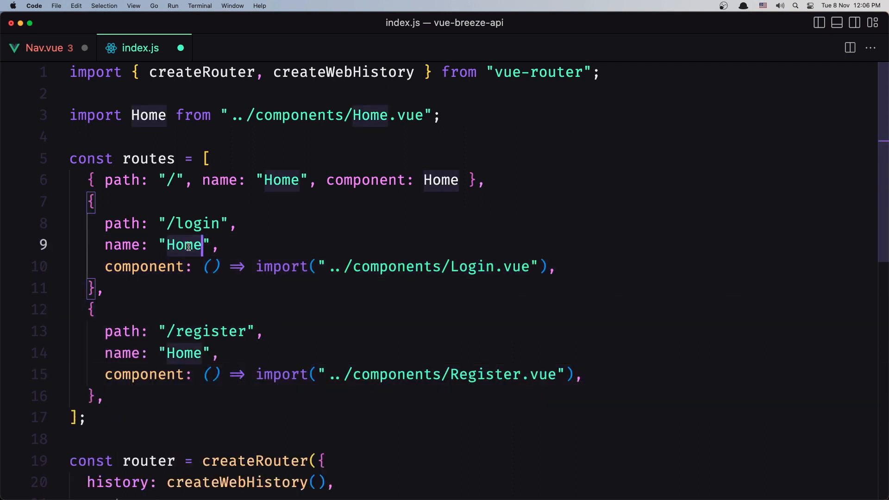
{"action": "type", "text": "Lo"}
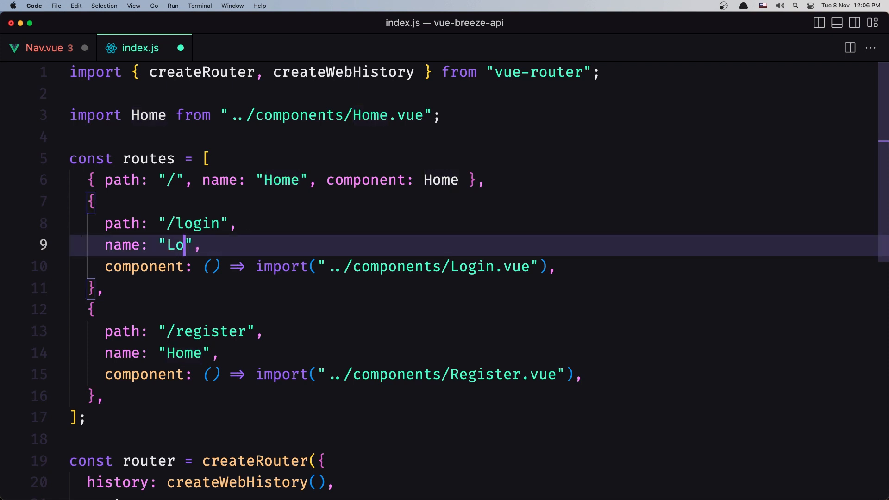
{"action": "type", "text": "gin"}
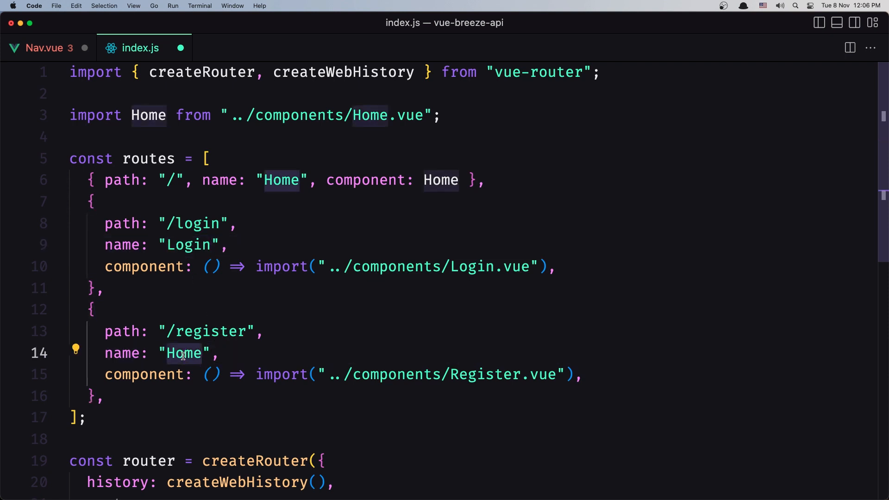
{"action": "type", "text": "Register"}
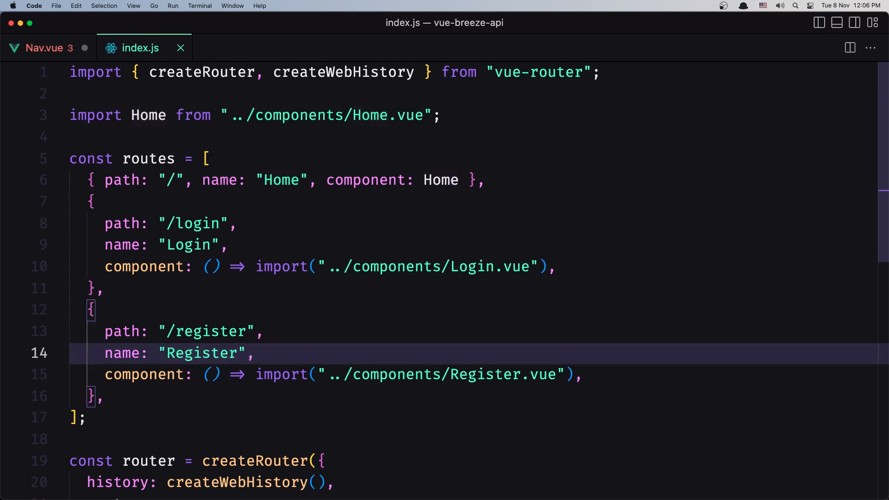
Step: Close the Home router-link tag and make Login a router-link to the 'Login' route
{"action": "left_click", "coordinate": [42, 47]}
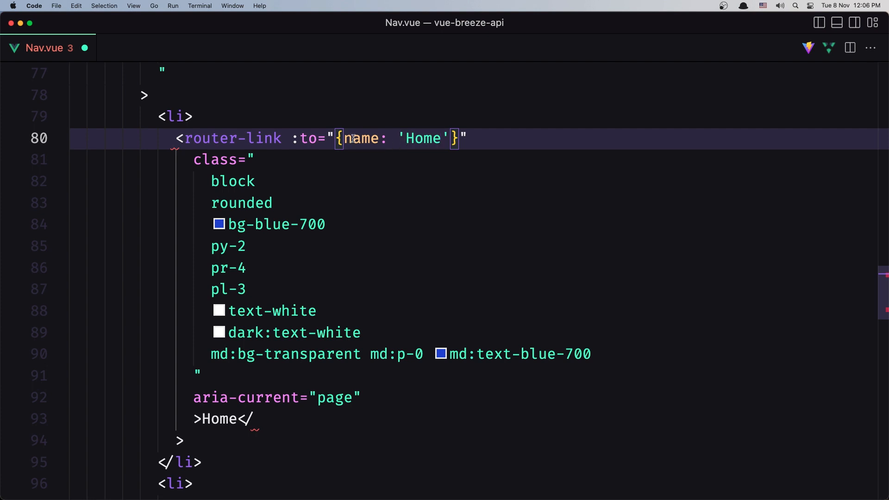
{"action": "mouse_move", "coordinate": [237, 440]}
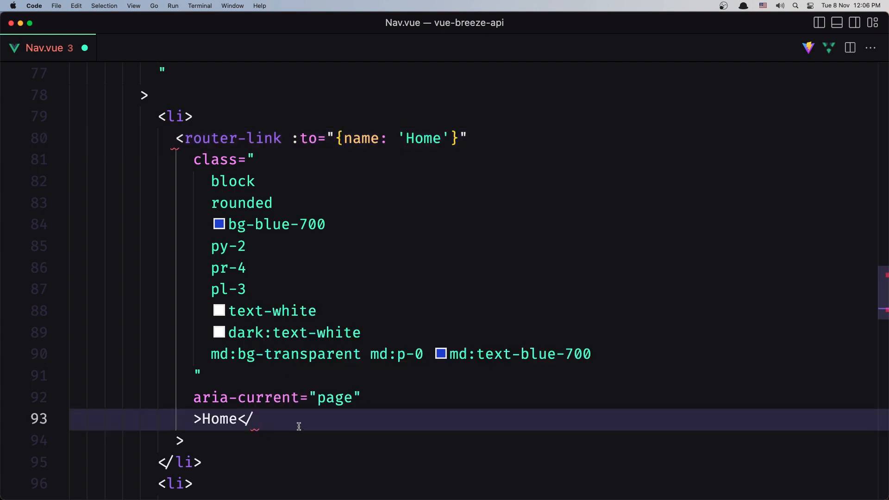
{"action": "mouse_move", "coordinate": [394, 338]}
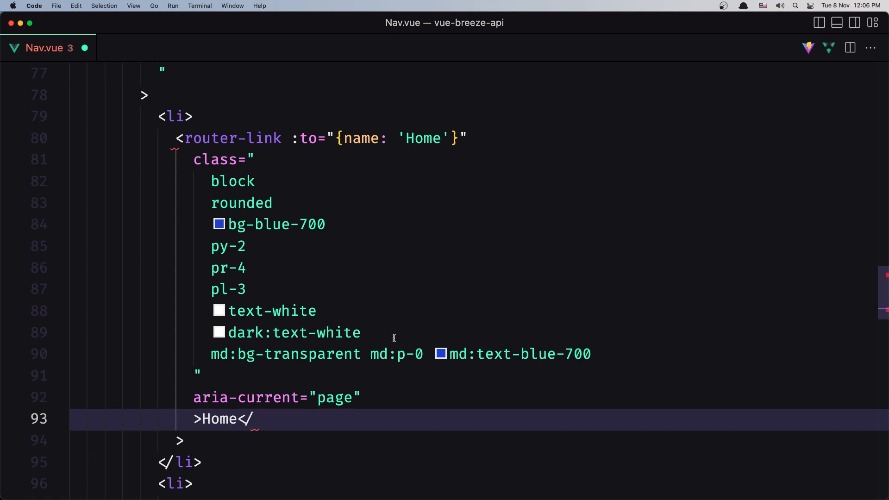
{"action": "type", "text": "router-link"}
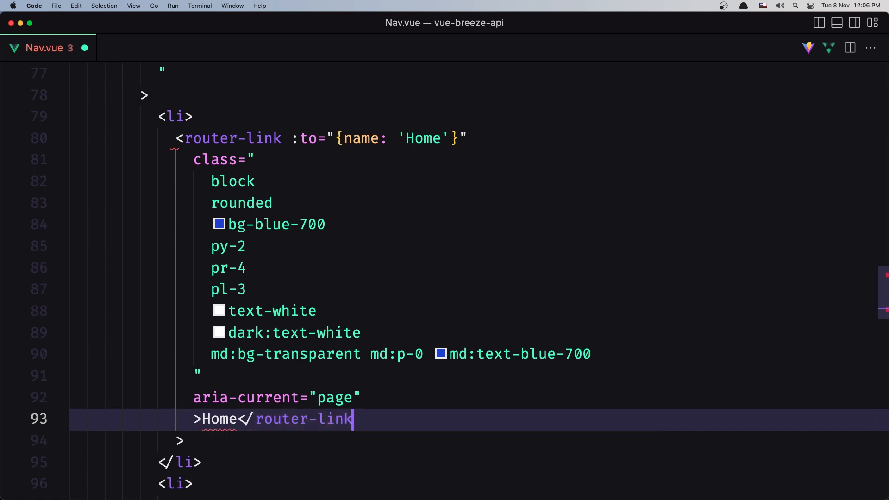
{"action": "scroll", "scroll_direction": "down", "scroll_amount": 3}
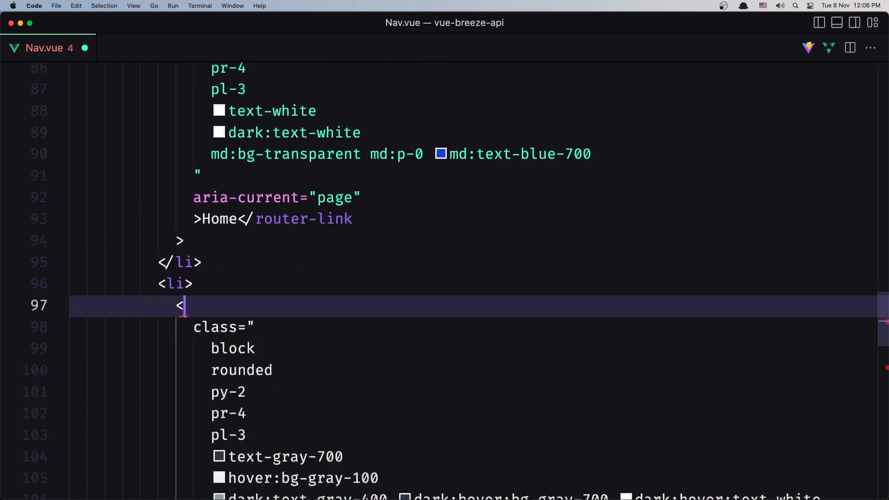
{"action": "type", "text": "router-link :to=\""}
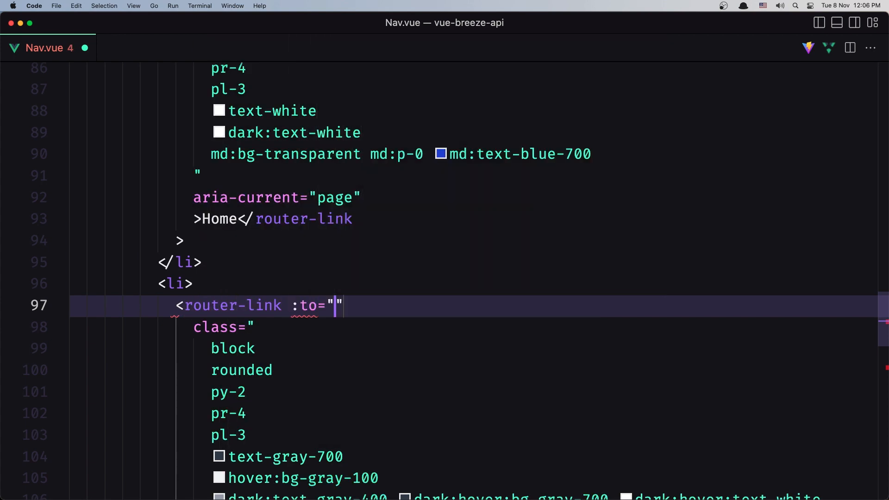
{"action": "type", "text": "{}"}
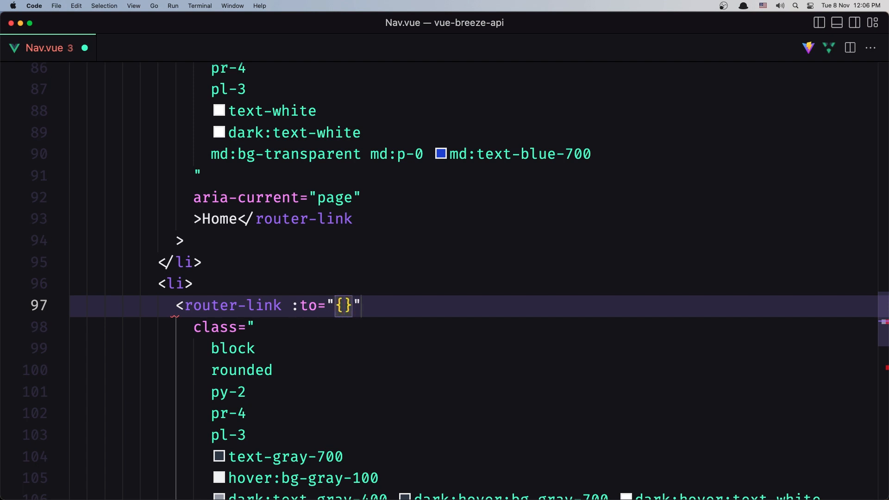
{"action": "type", "text": "name:"}
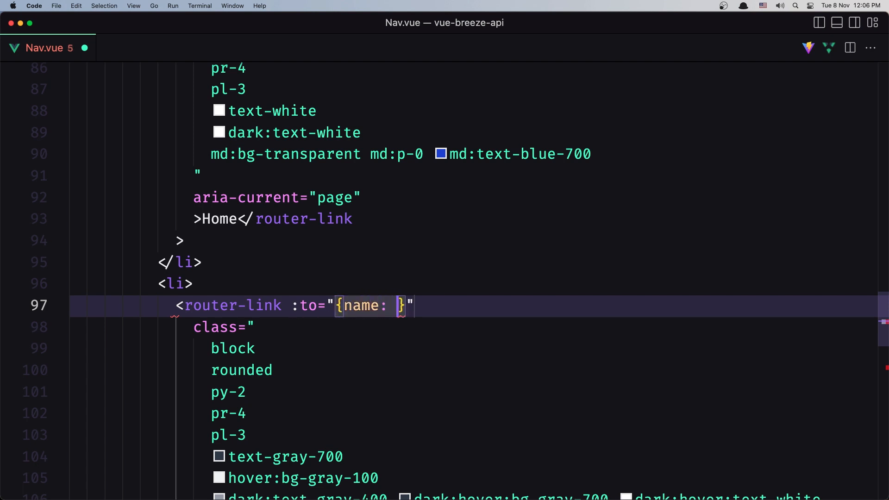
{"action": "type", "text": "'Lo'"}
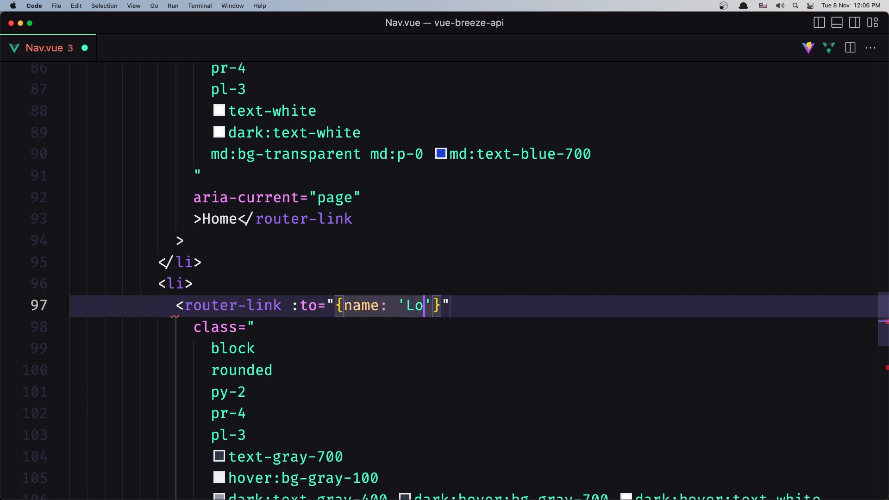
{"action": "type", "text": "gin</"}
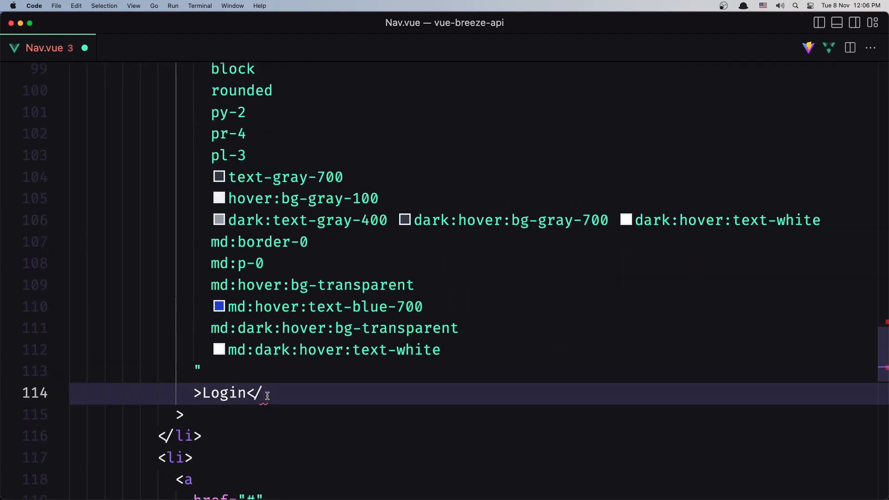
Step: Convert the Register anchor into a router-link targeting the 'Register' named route
{"action": "type", "text": "router-link"}
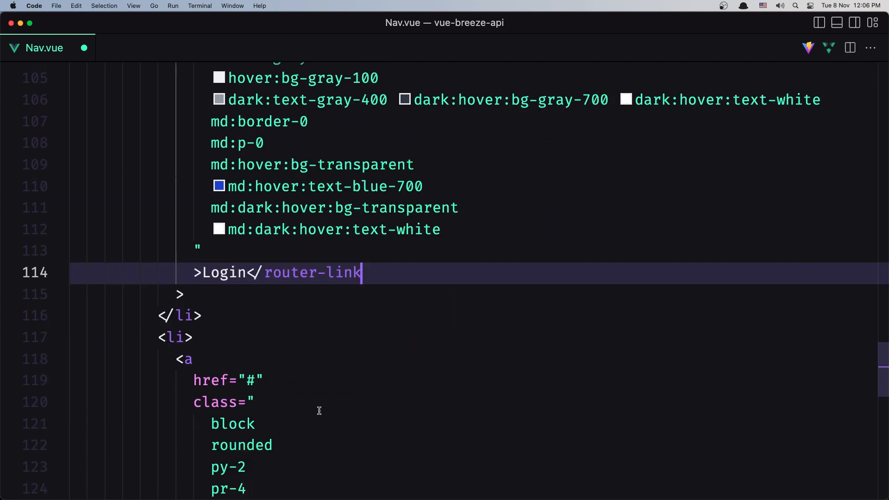
{"action": "left_click", "coordinate": [184, 359]}
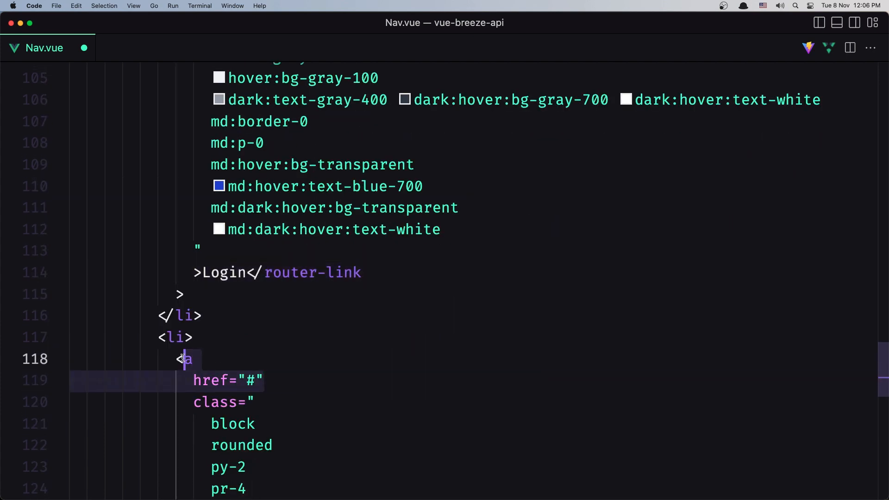
{"action": "type", "text": "router-link :to=\"{"}
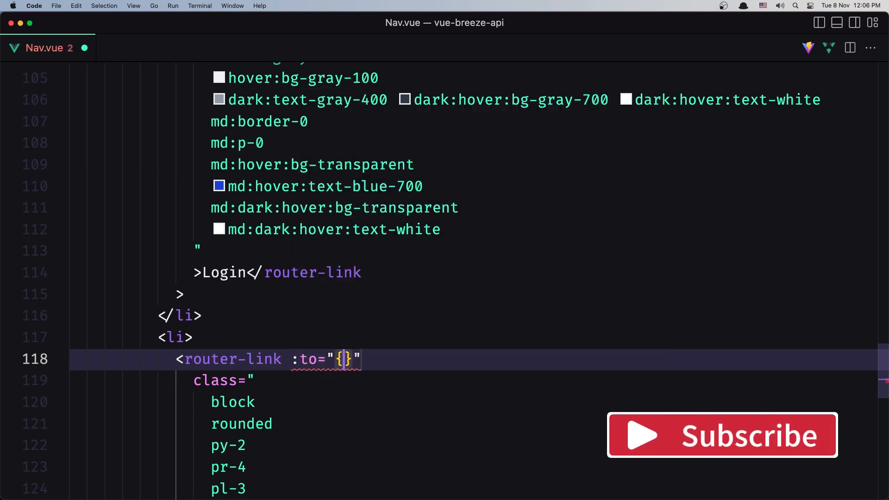
{"action": "type", "text": "name"}
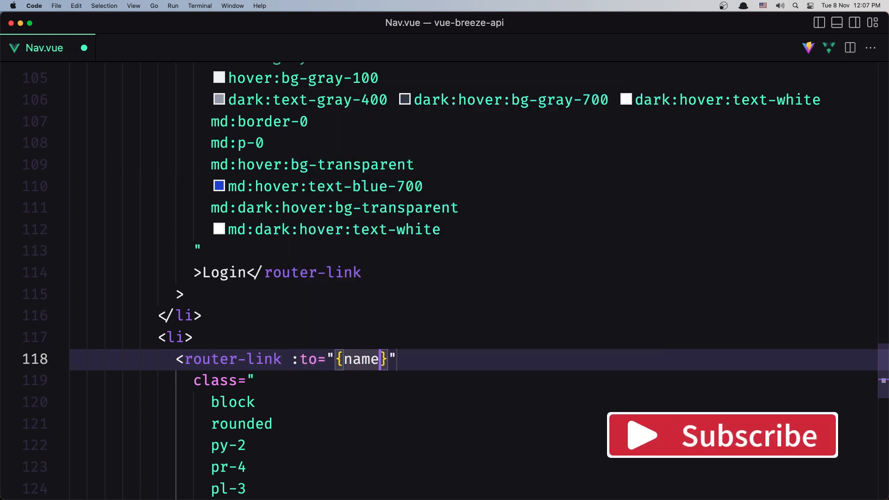
{"action": "type", "text": ": \"\""}
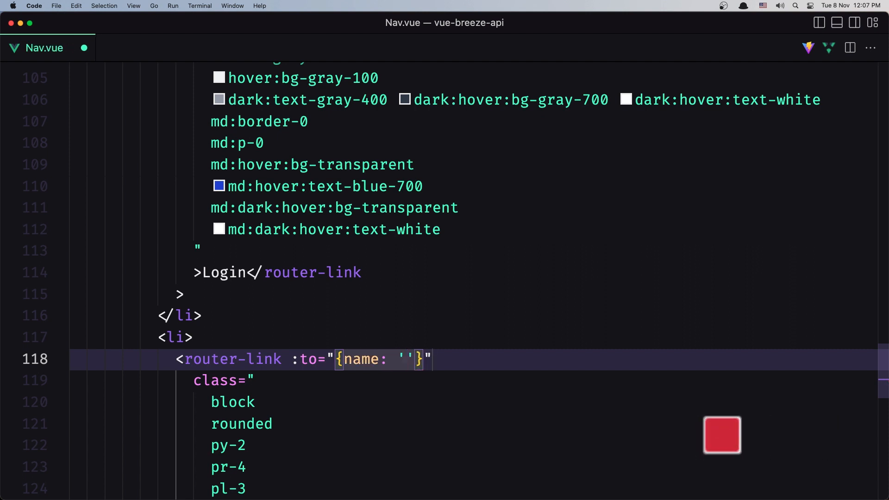
{"action": "type", "text": "Register"}
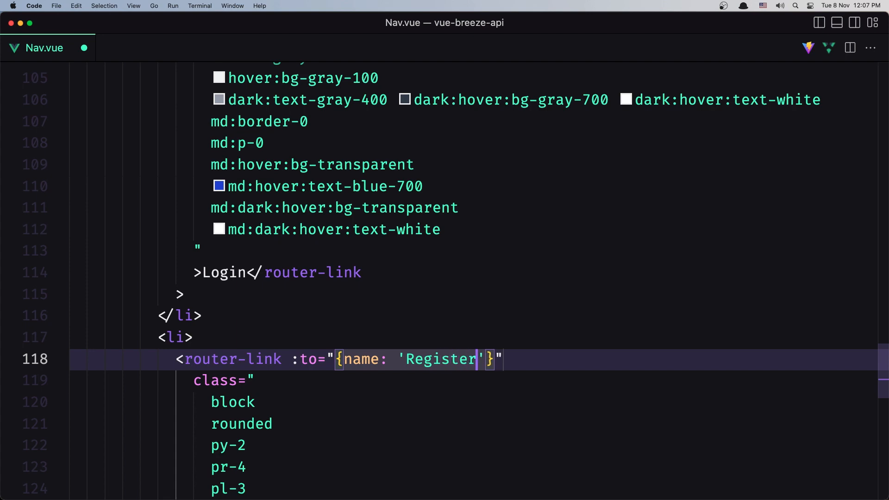
{"action": "scroll", "scroll_direction": "down", "scroll_amount": 3}
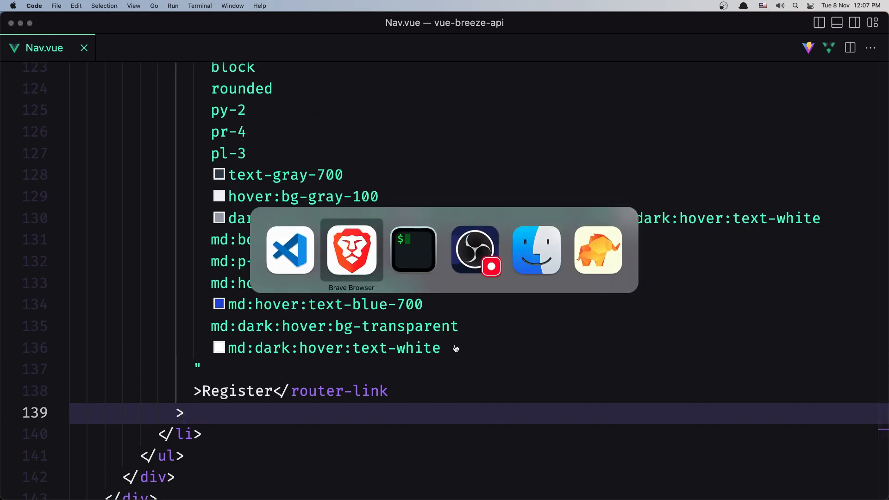
Step: Follow the app's Login link, then select the login form markup in Tailwind Play
{"action": "left_click", "coordinate": [351, 250]}
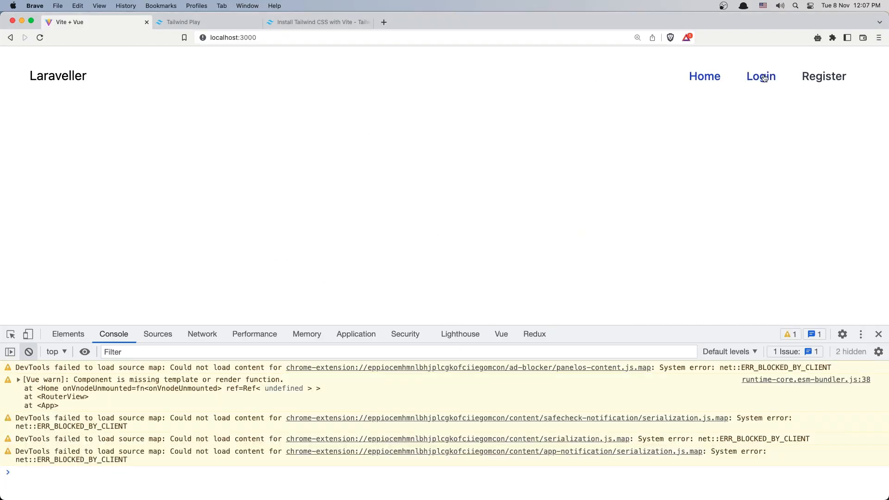
{"action": "left_click", "coordinate": [761, 76]}
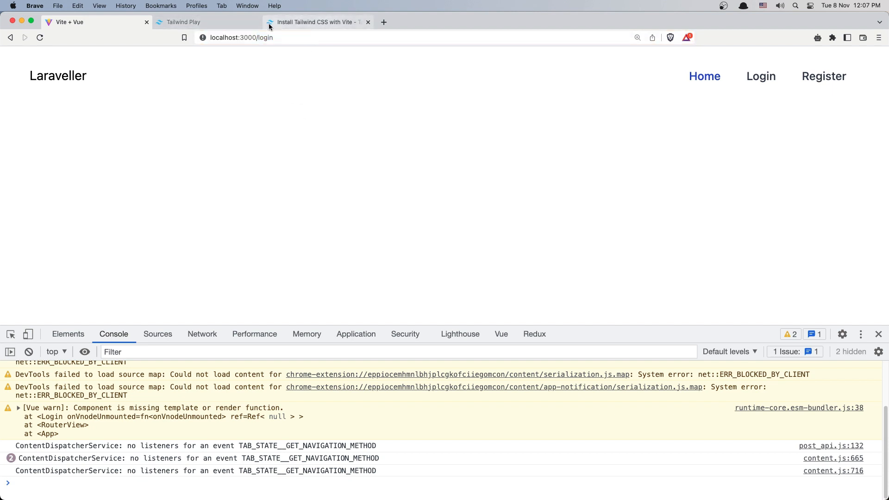
{"action": "left_click", "coordinate": [182, 22]}
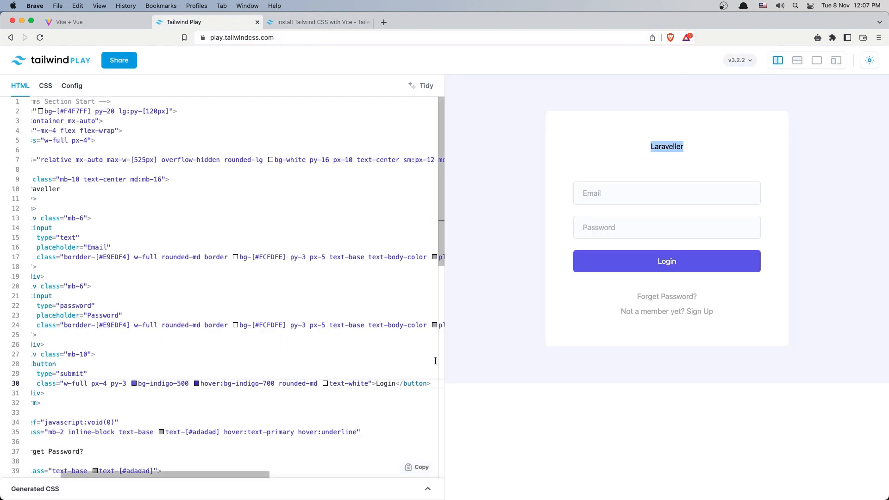
{"action": "left_click", "coordinate": [416, 467]}
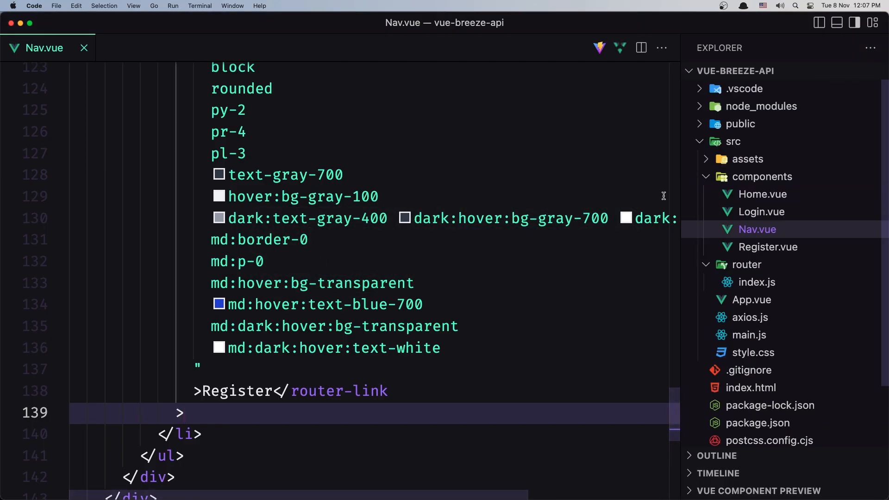
Step: Place the copied Tailwind login form markup inside Login.vue's template
{"action": "left_click", "coordinate": [761, 212]}
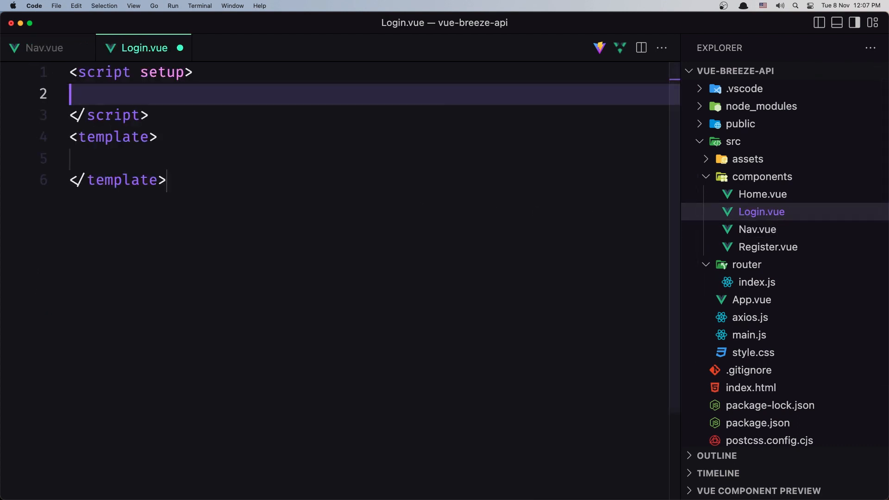
{"action": "left_click", "coordinate": [164, 158]}
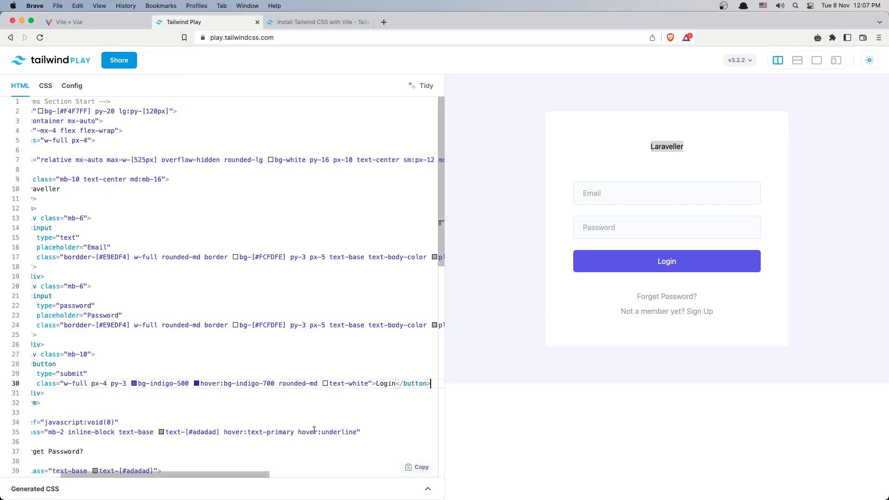
{"action": "left_click", "coordinate": [88, 22]}
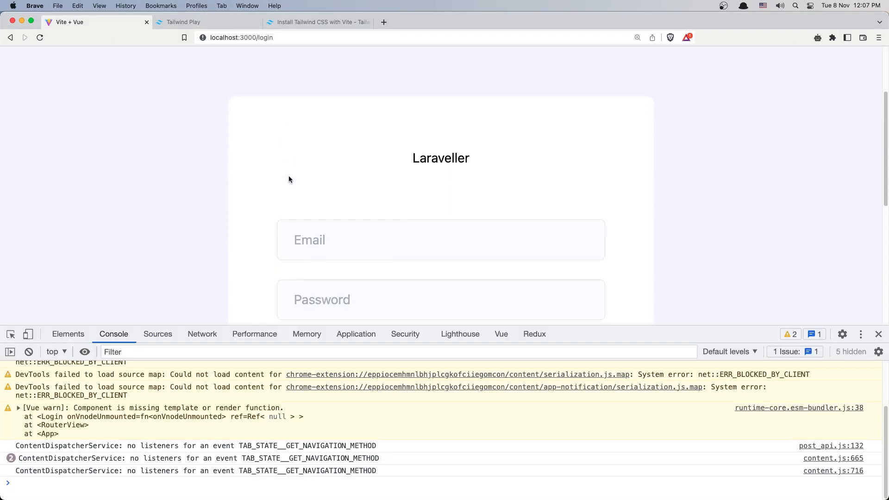
Step: Close DevTools, reload the styled login page, and go to the empty Register page
{"action": "scroll", "scroll_direction": "down", "scroll_amount": 3}
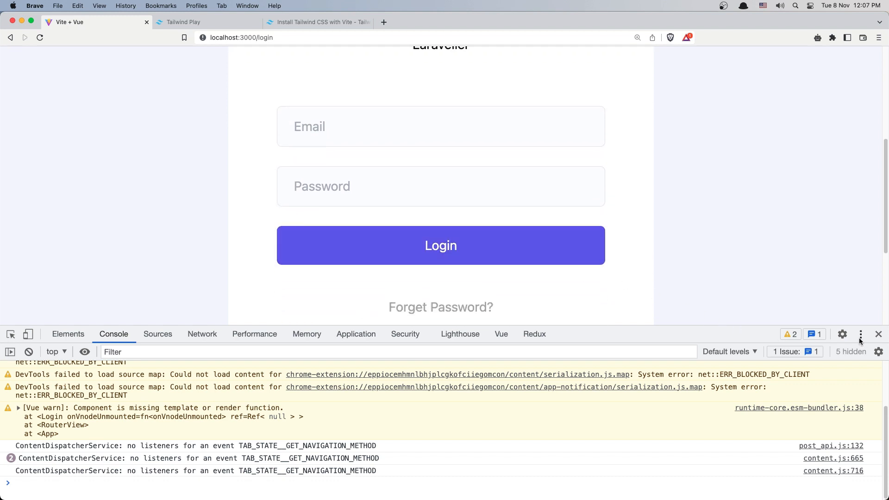
{"action": "left_click", "coordinate": [879, 333]}
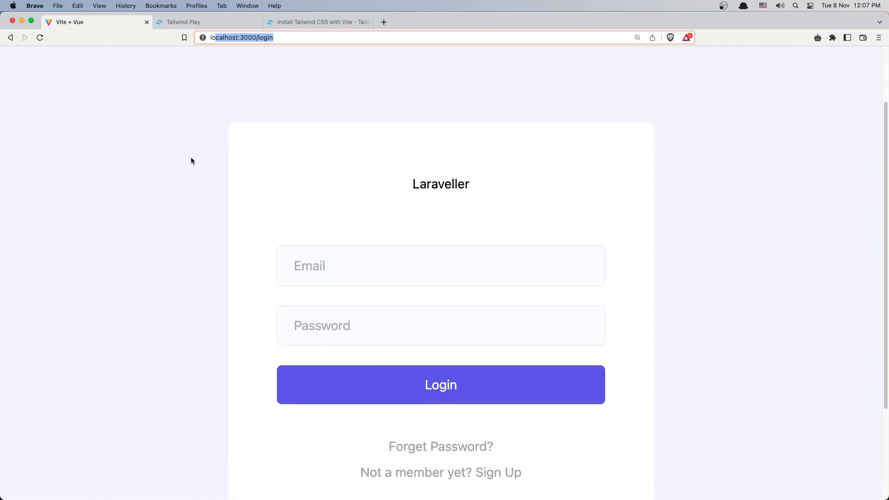
{"action": "left_click", "coordinate": [637, 38]}
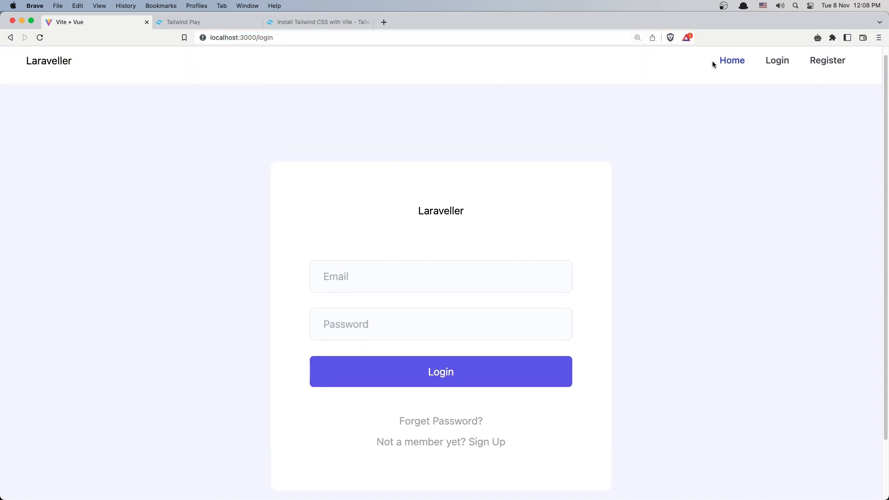
{"action": "left_click", "coordinate": [828, 60]}
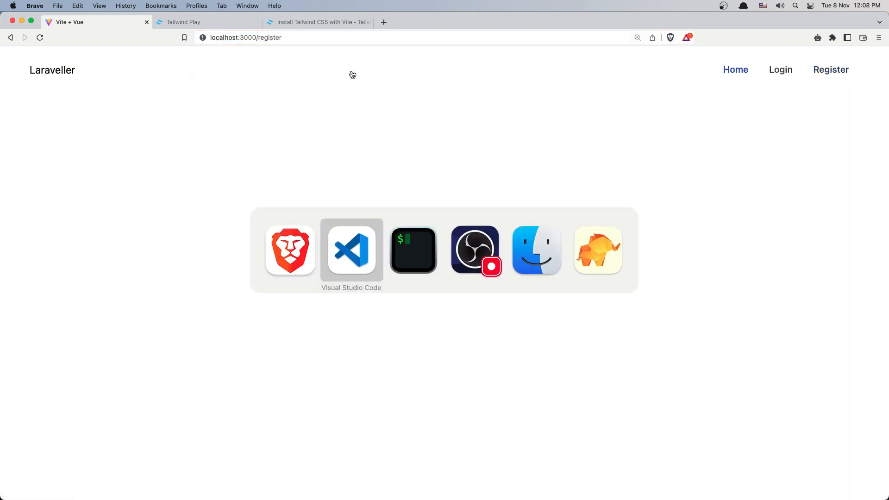
Step: Paste the form into Register.vue and change its footer link text to 'Sign In'
{"action": "left_click", "coordinate": [351, 250]}
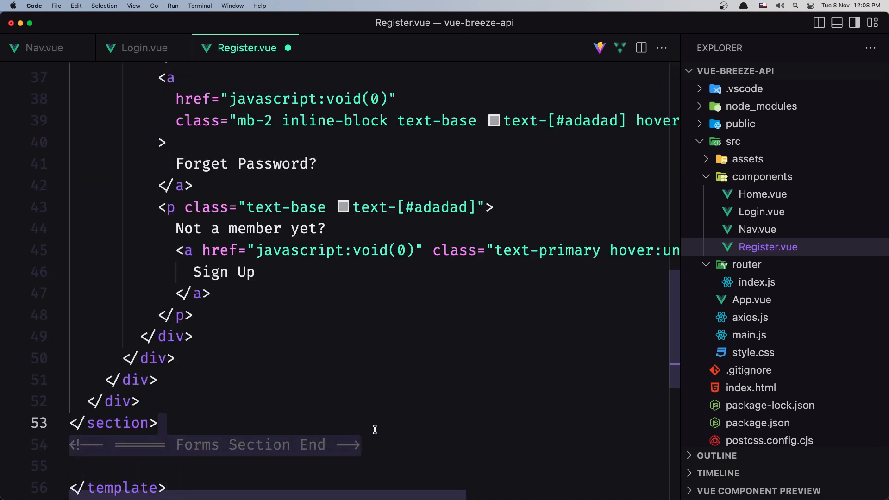
{"action": "scroll", "scroll_direction": "up", "scroll_amount": 3}
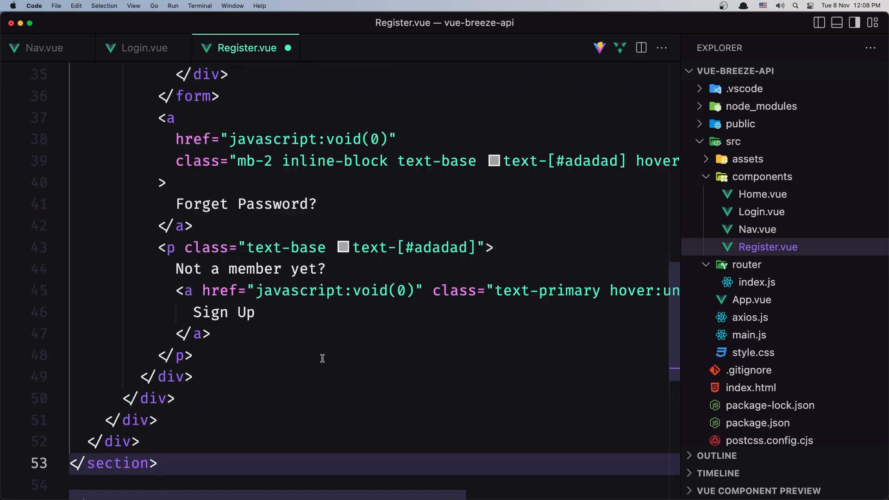
{"action": "scroll", "scroll_direction": "up", "scroll_amount": 3}
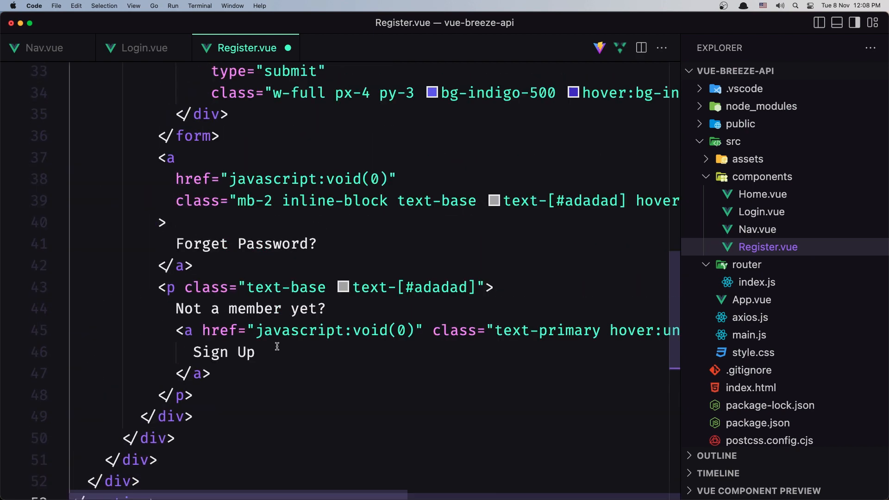
{"action": "left_click", "coordinate": [243, 352]}
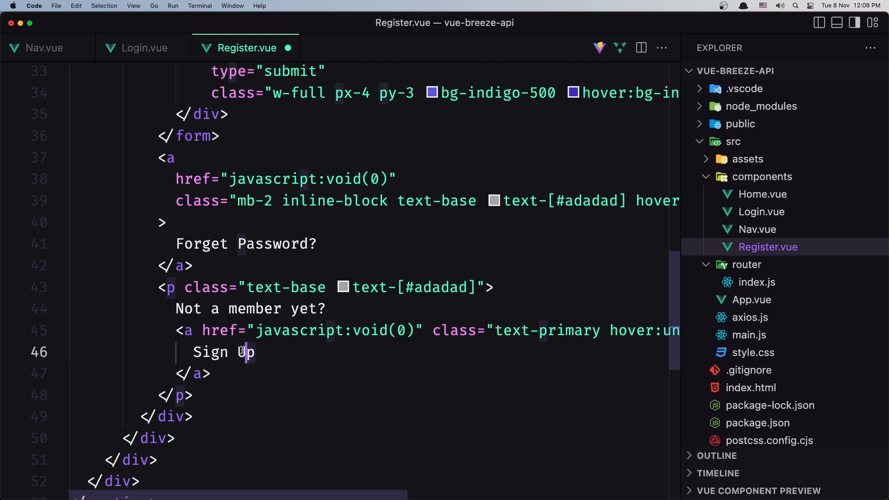
{"action": "type", "text": "i"}
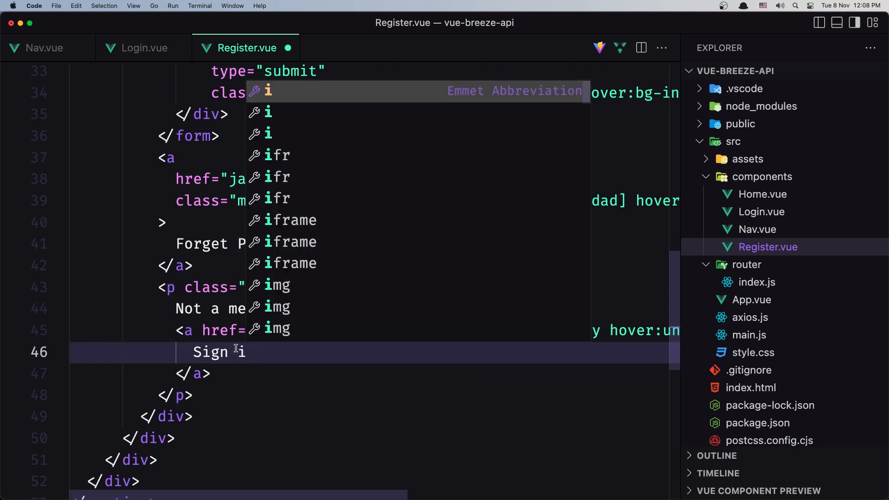
{"action": "type", "text": "n"}
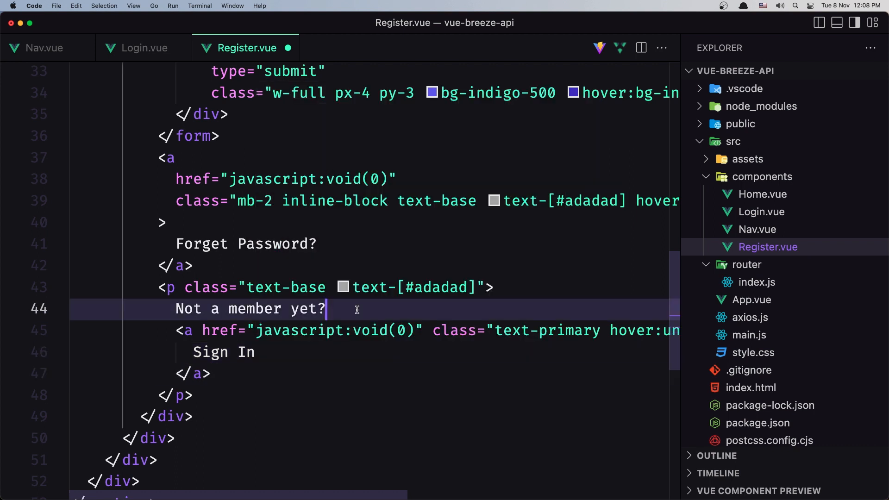
{"action": "mouse_move", "coordinate": [441, 310]}
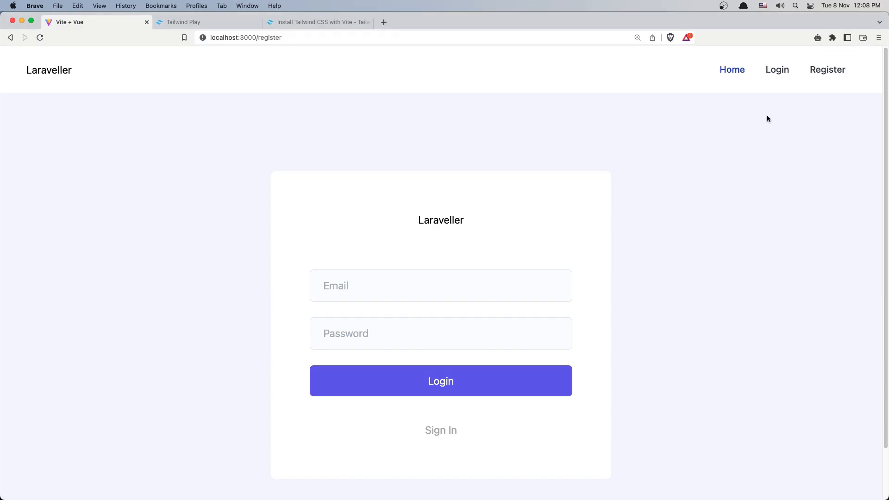
{"action": "mouse_move", "coordinate": [468, 221]}
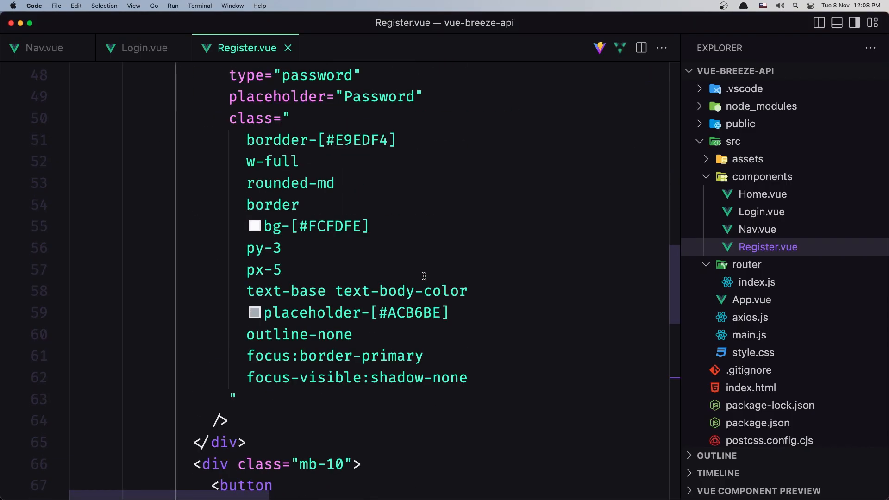
Step: Rename the Register.vue form button to 'Register' and review the rendered register page
{"action": "scroll", "scroll_direction": "down", "scroll_amount": 3}
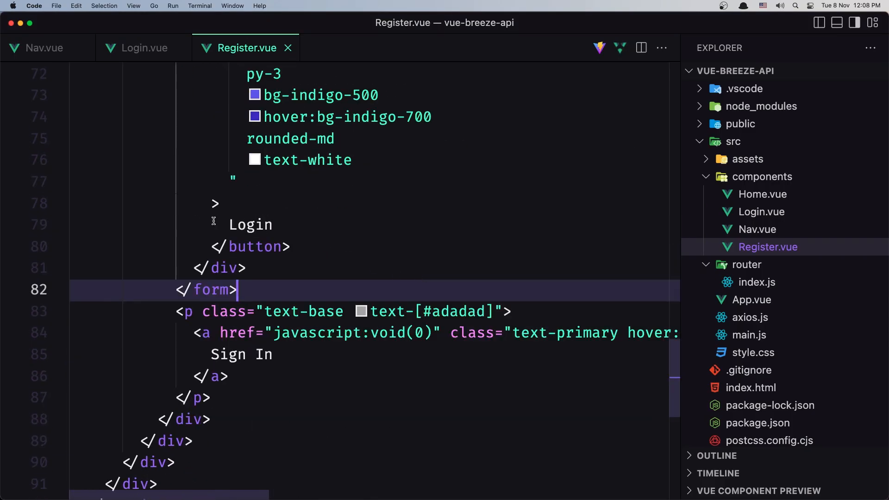
{"action": "type", "text": "Re"}
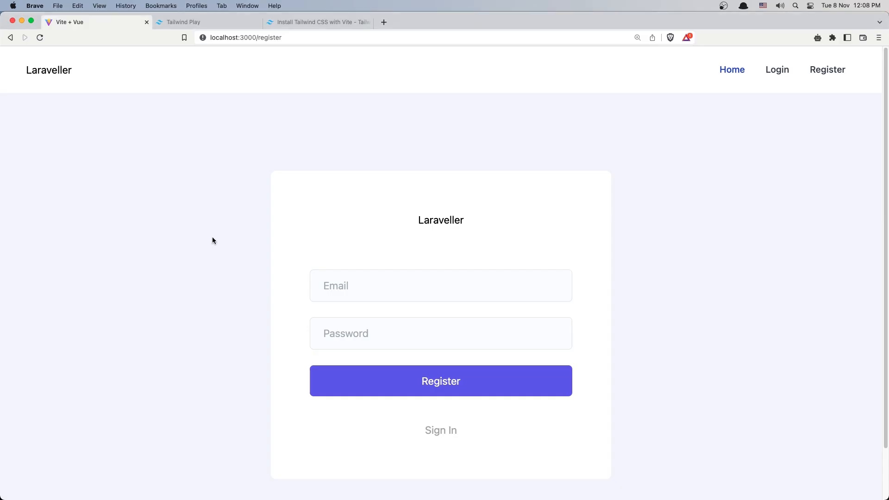
{"action": "mouse_move", "coordinate": [440, 381]}
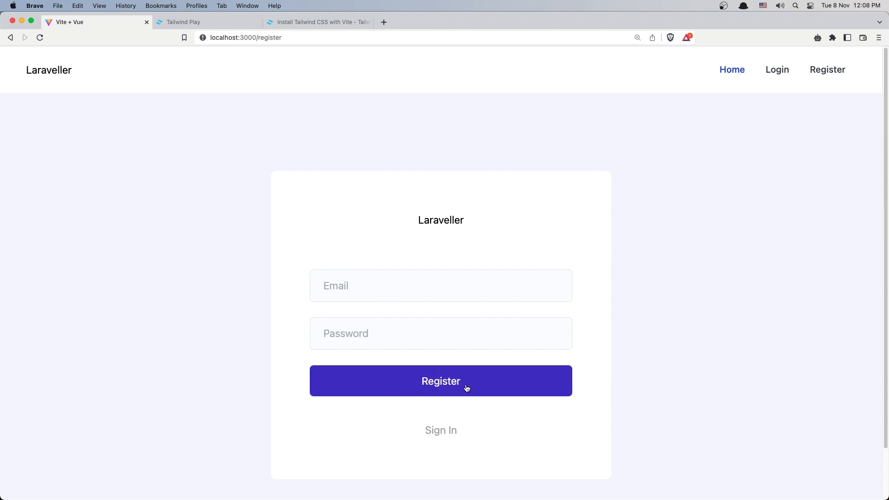
{"action": "mouse_move", "coordinate": [441, 431]}
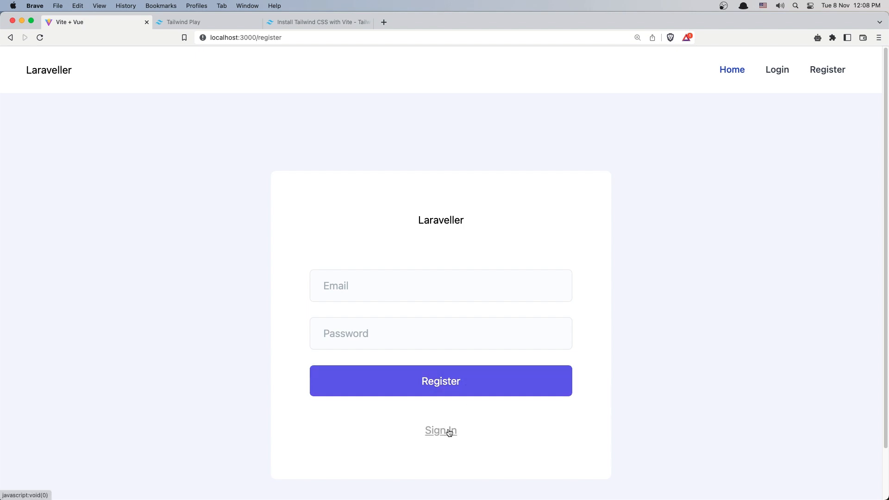
{"action": "mouse_move", "coordinate": [755, 114]}
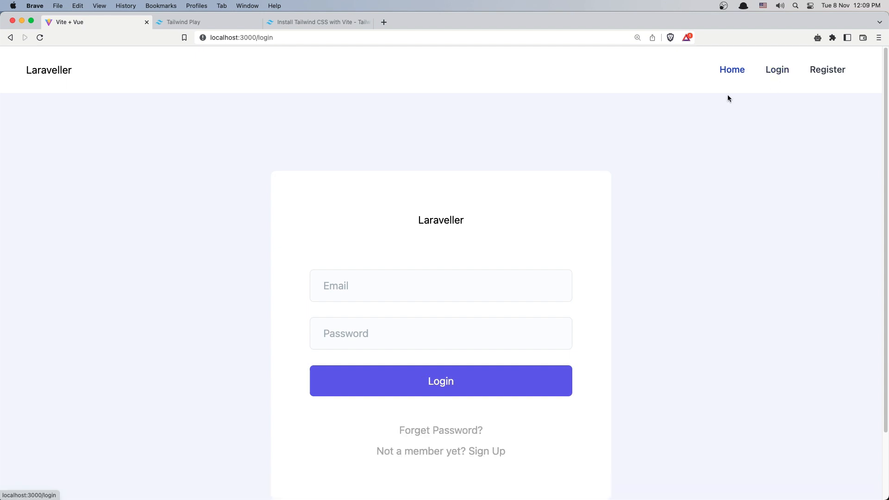
{"action": "mouse_move", "coordinate": [399, 451]}
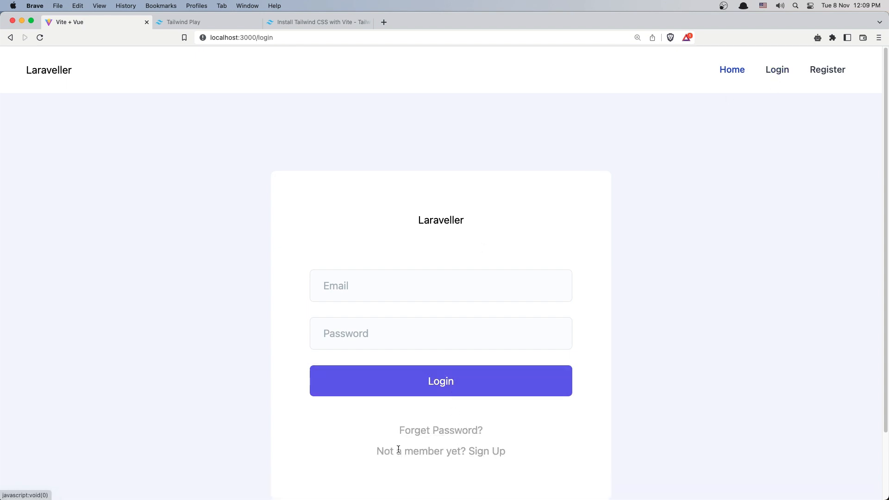
{"action": "mouse_move", "coordinate": [488, 451]}
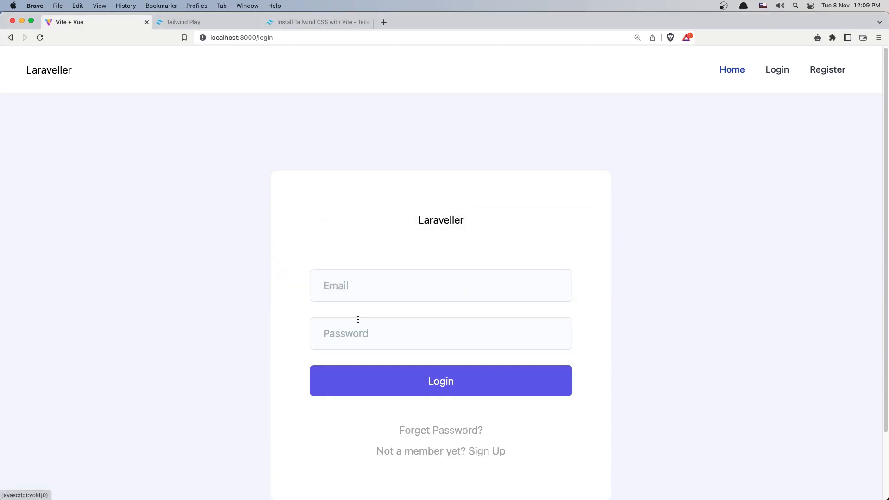
{"action": "mouse_move", "coordinate": [338, 73]}
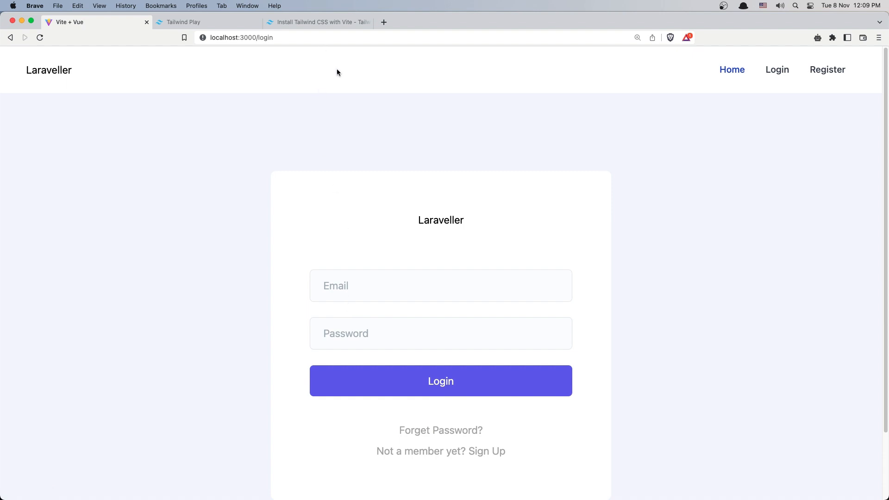
{"action": "scroll", "scroll_direction": "down", "scroll_amount": 3}
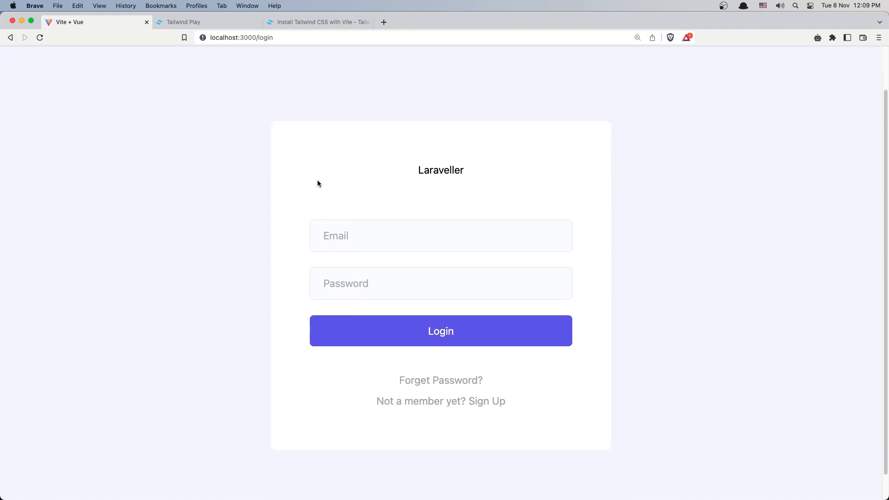